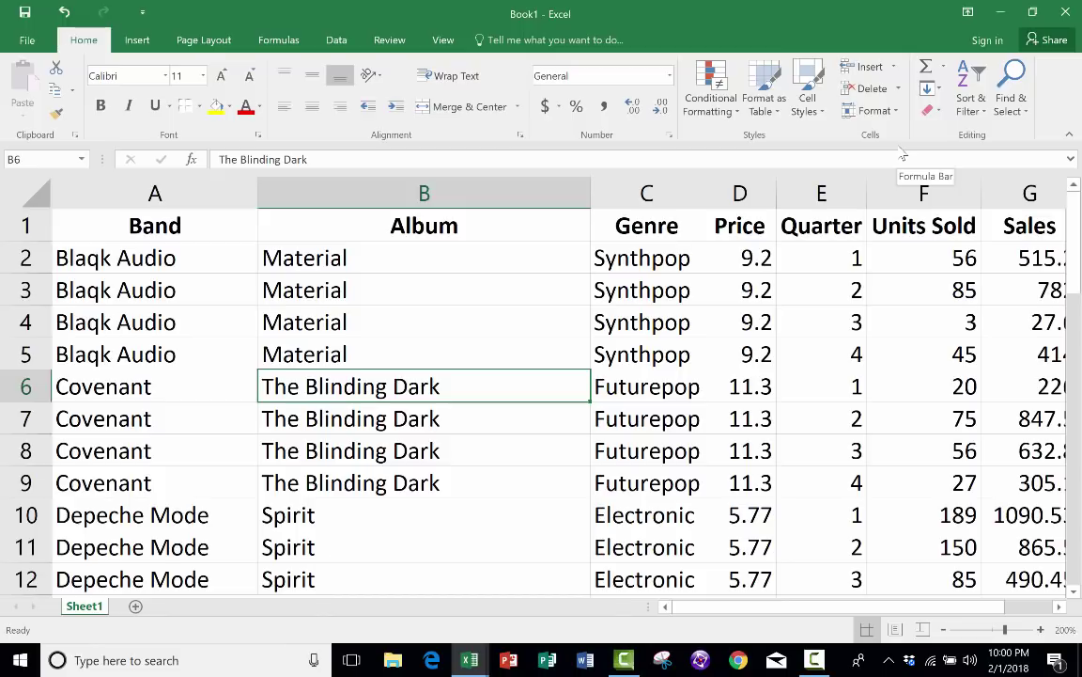
# Step: Scroll through the band sales data to see the column titles disappear off the top
pyautogui.scroll(-3)
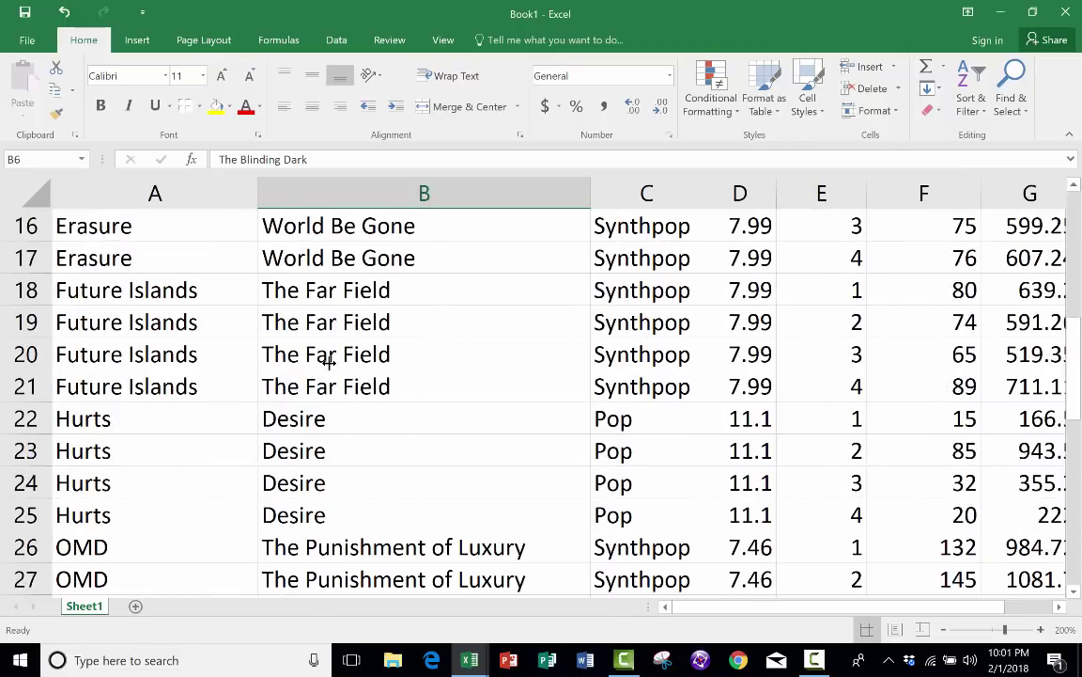
pyautogui.scroll(3)
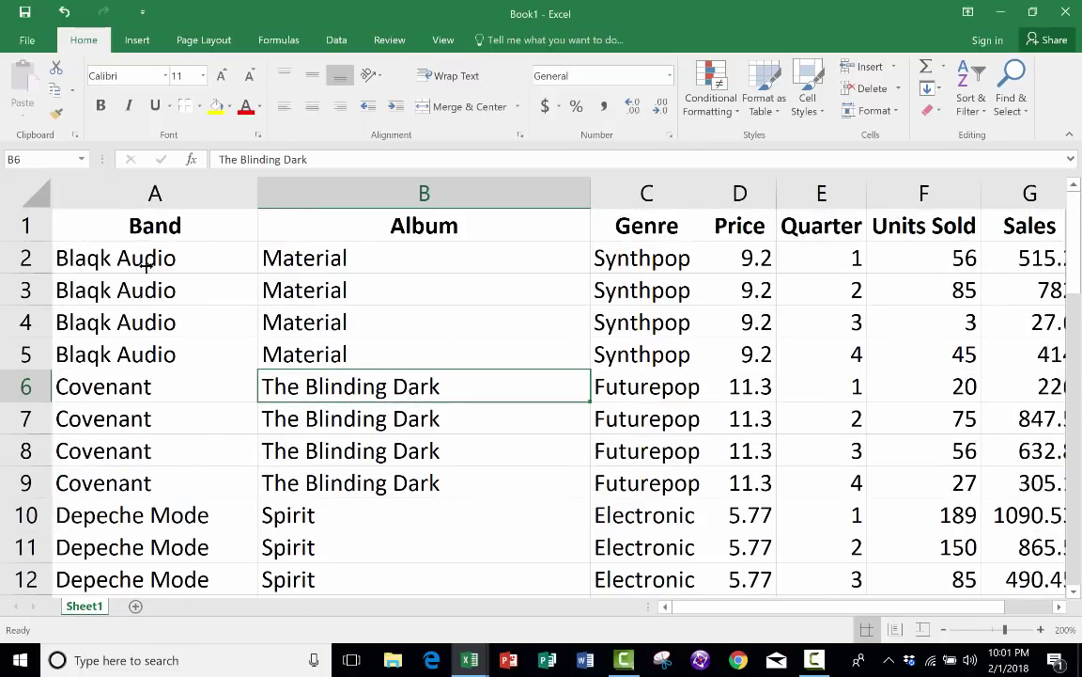
pyautogui.moveTo(573, 439)
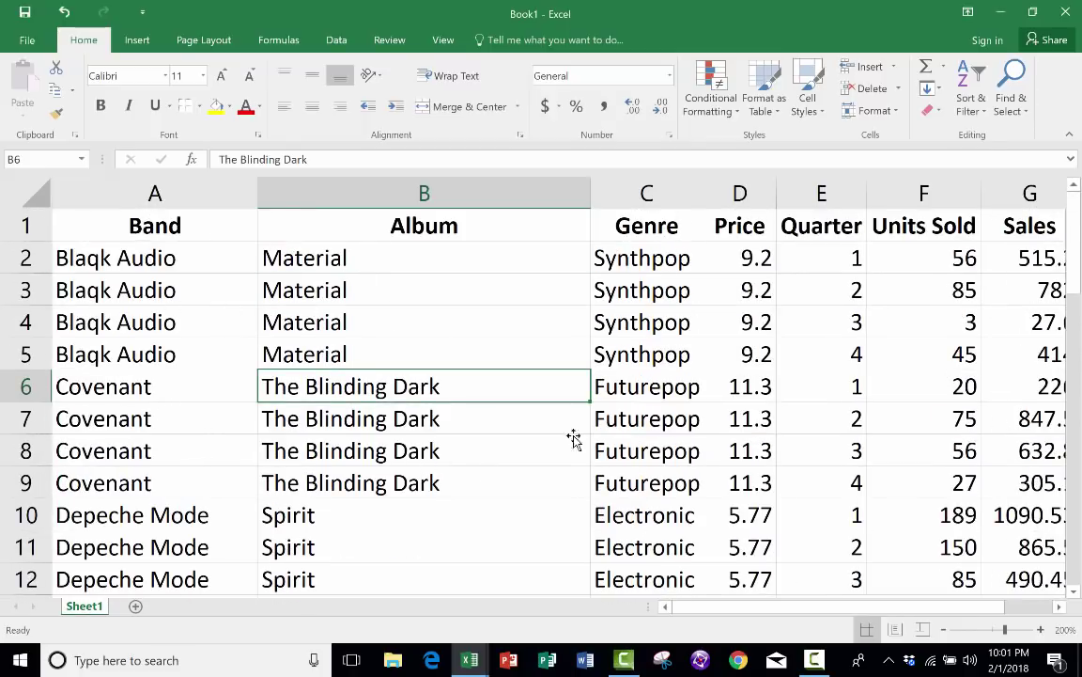
pyautogui.moveTo(662, 417)
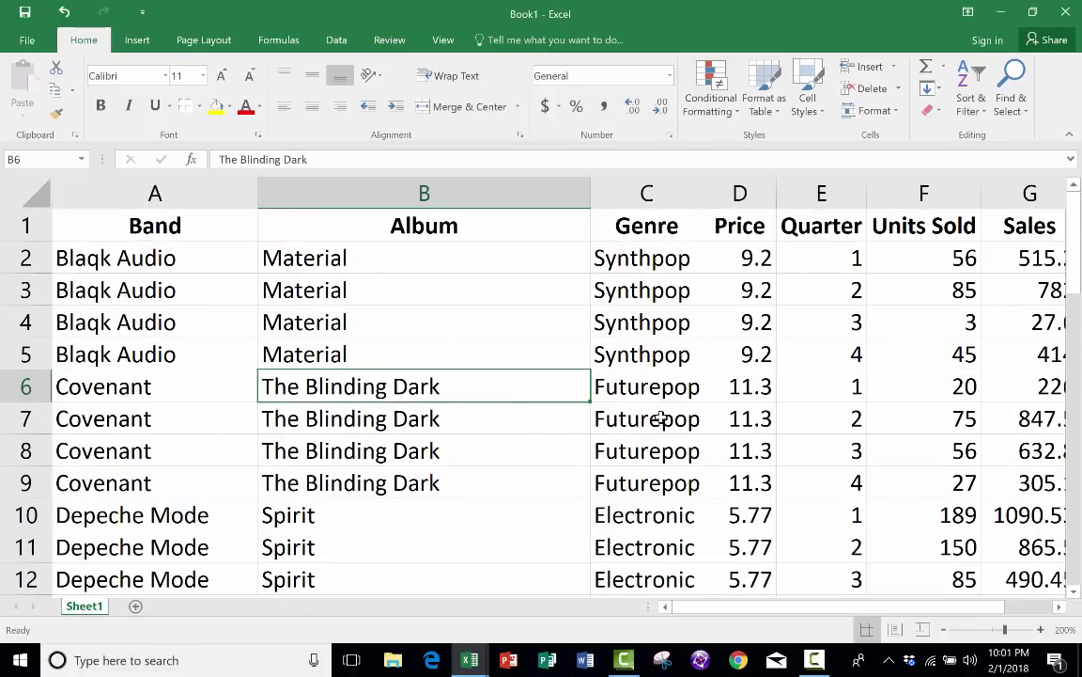
pyautogui.scroll(-3)
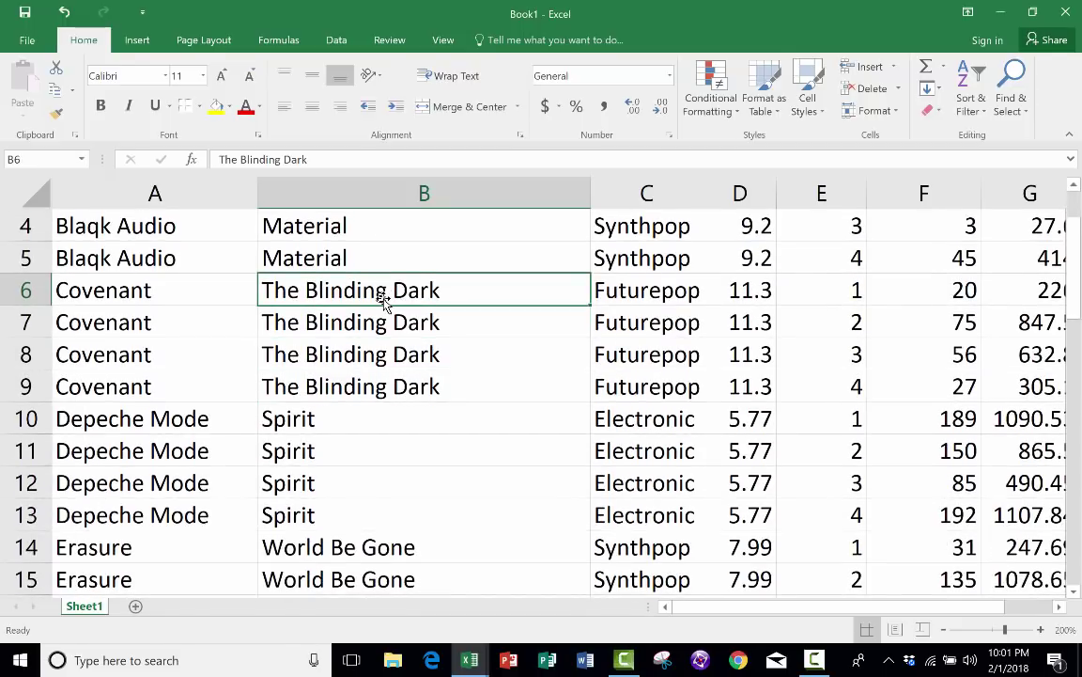
pyautogui.scroll(-3)
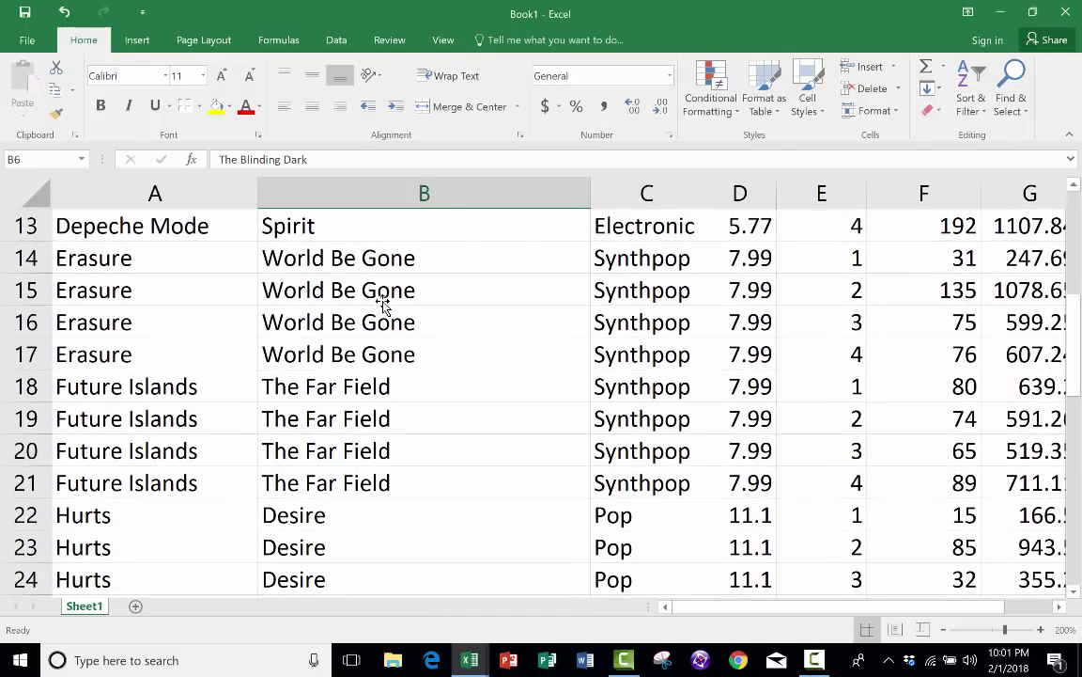
pyautogui.moveTo(812, 428)
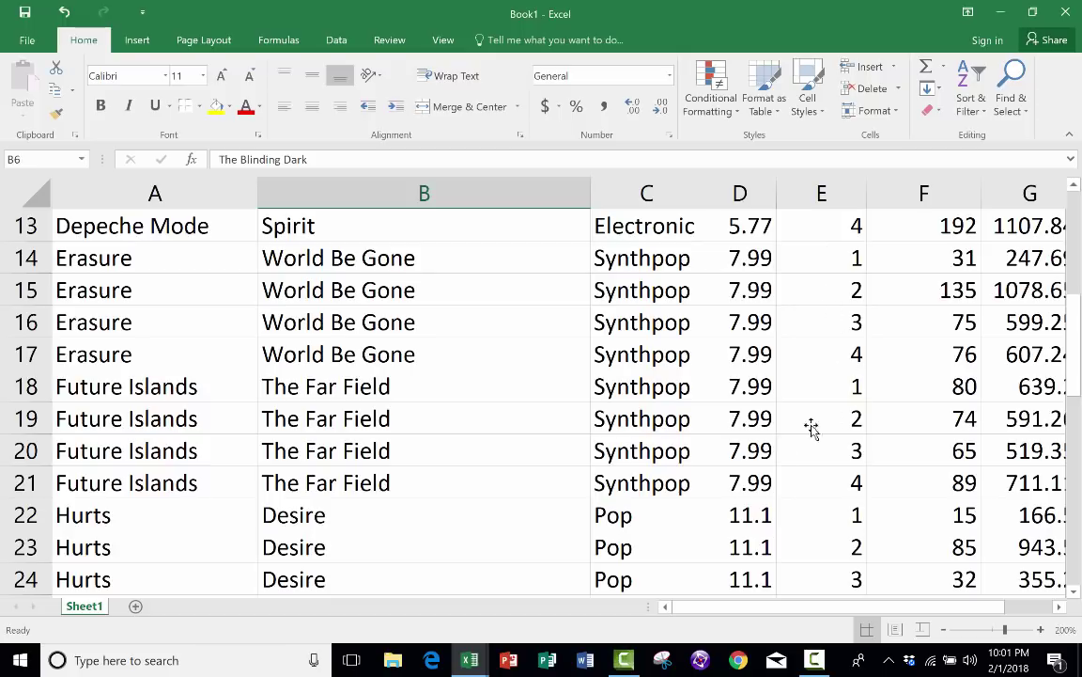
pyautogui.scroll(3)
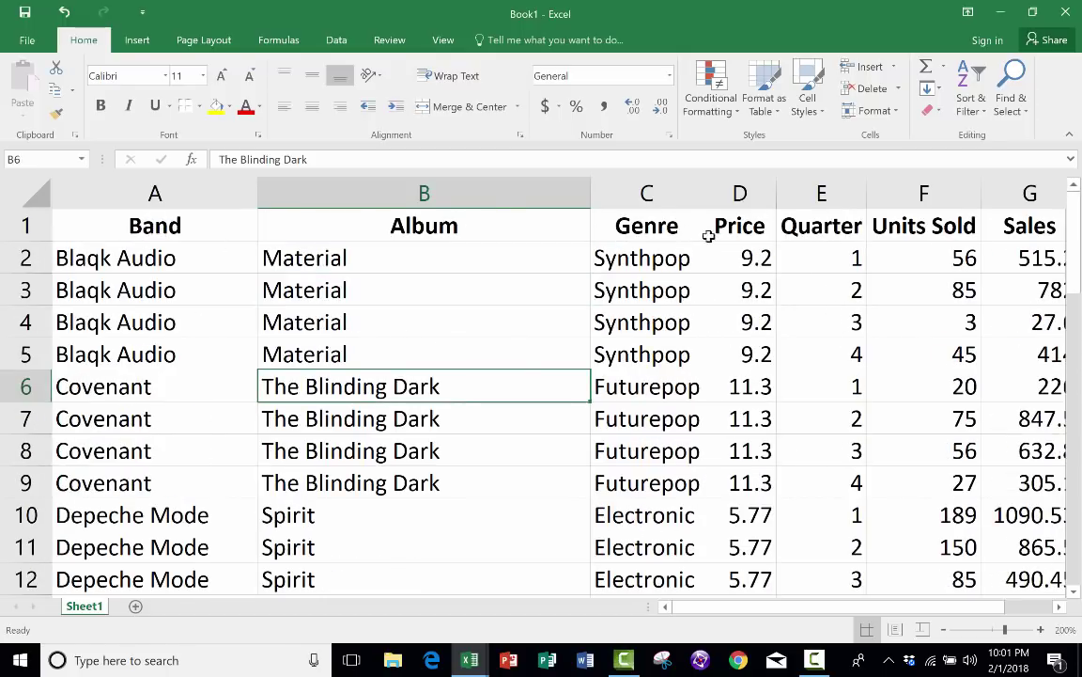
pyautogui.moveTo(542, 244)
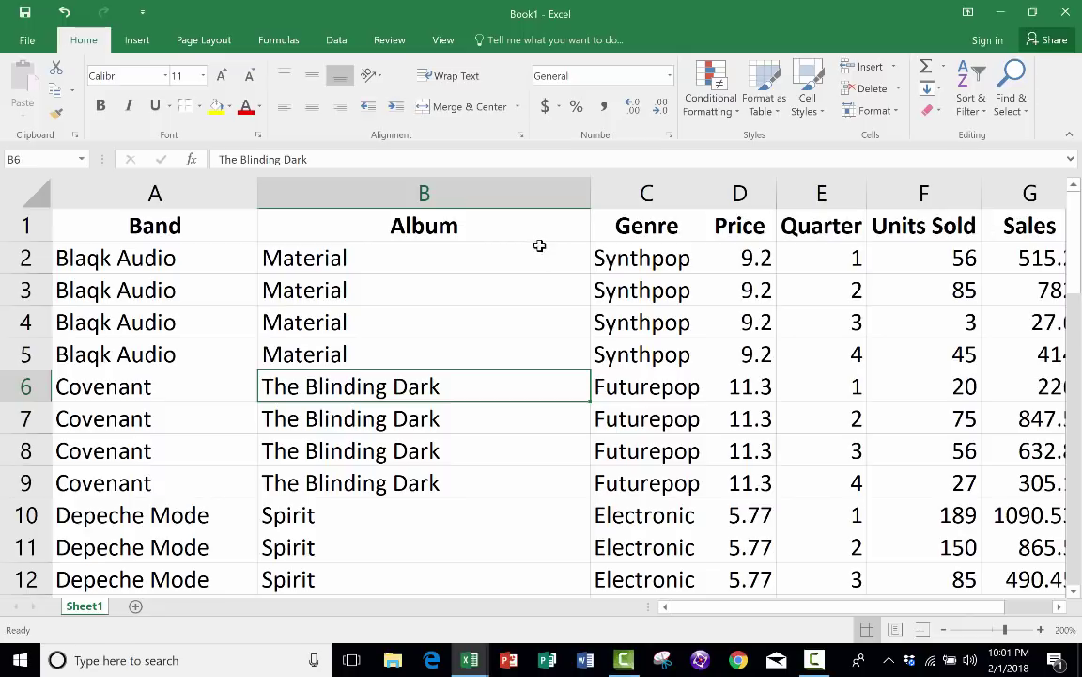
pyautogui.scroll(-3)
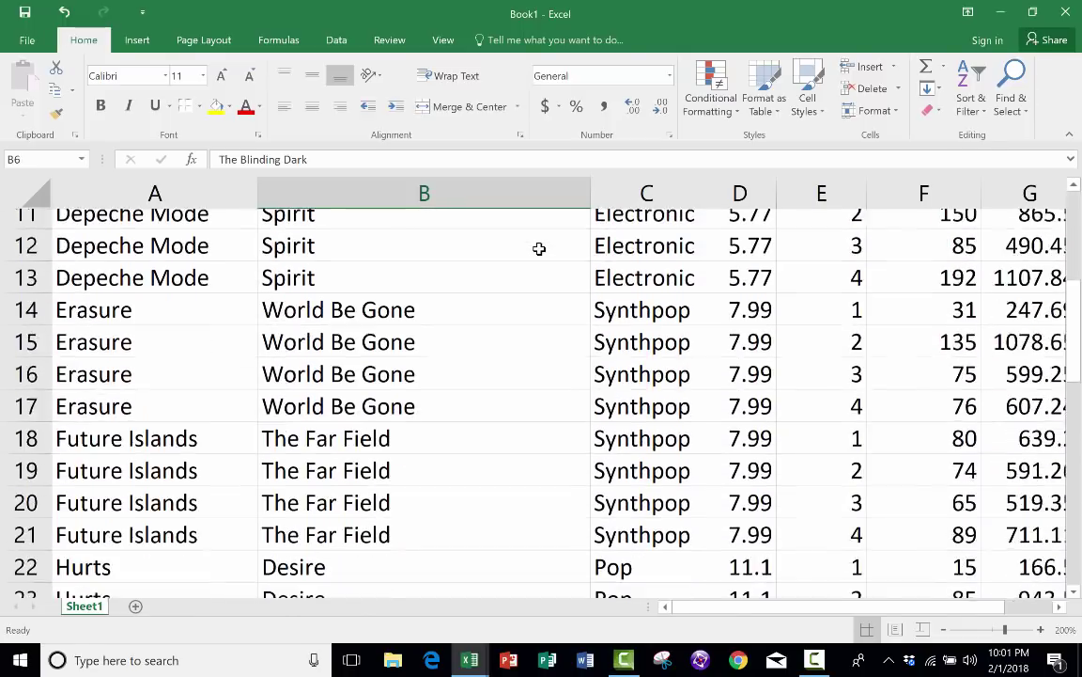
pyautogui.scroll(-3)
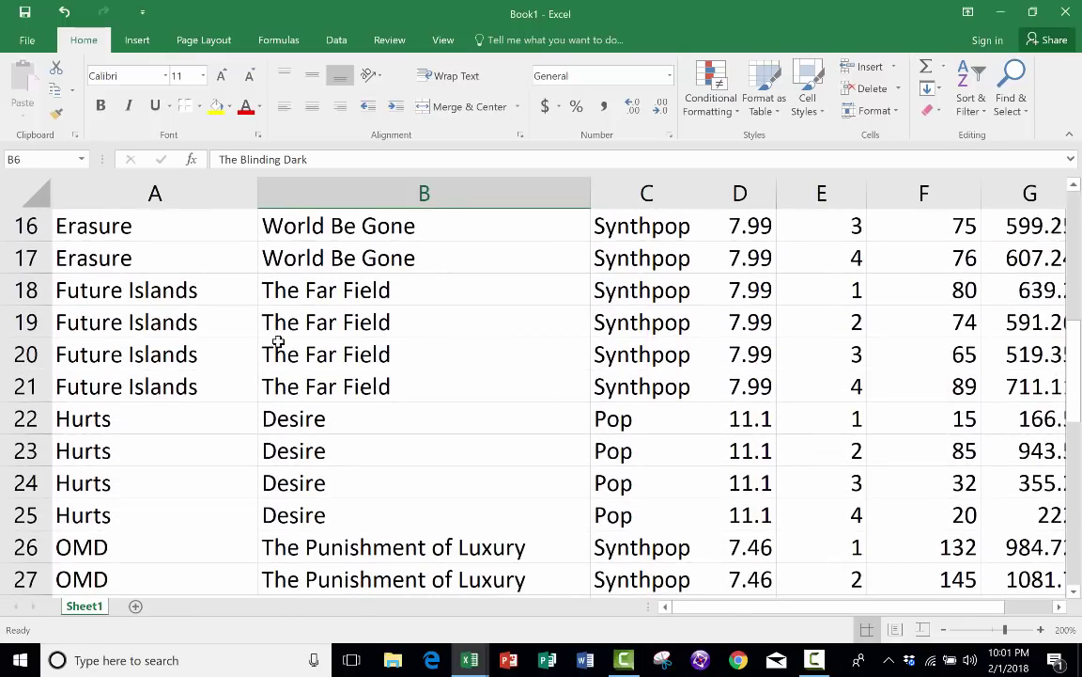
pyautogui.moveTo(312, 432)
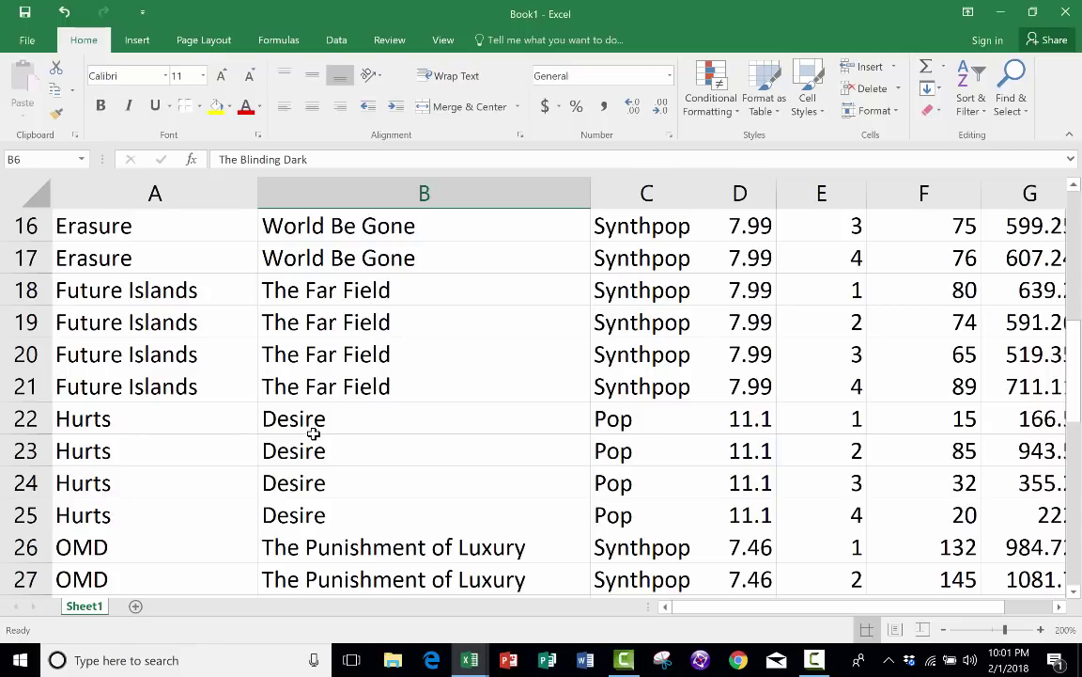
pyautogui.moveTo(73, 481)
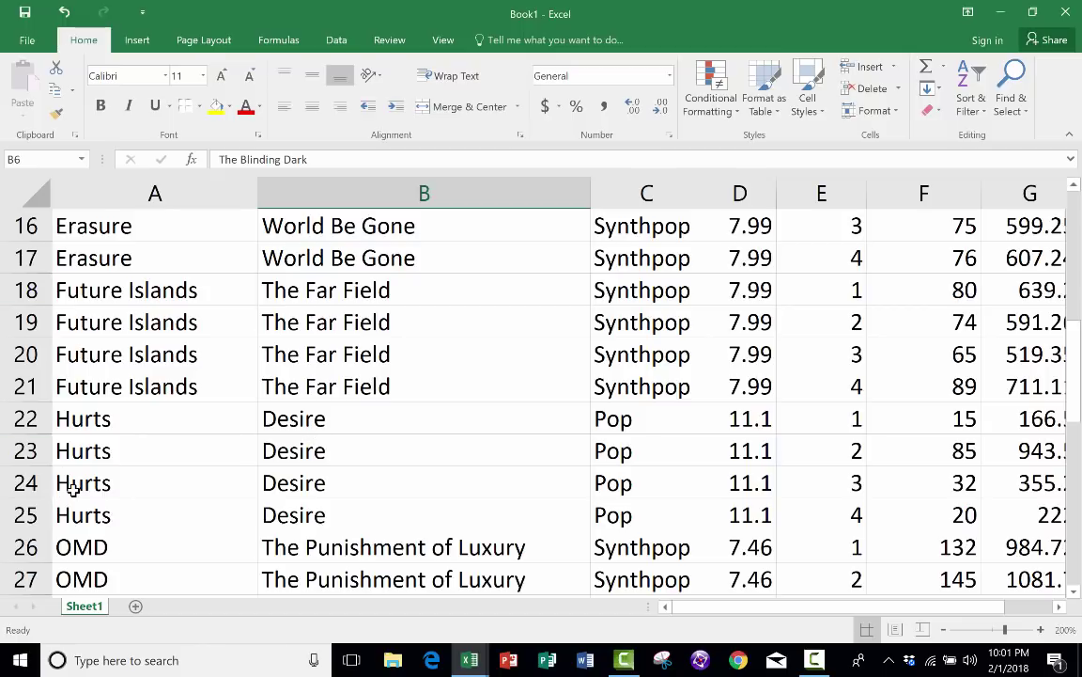
pyautogui.scroll(-3)
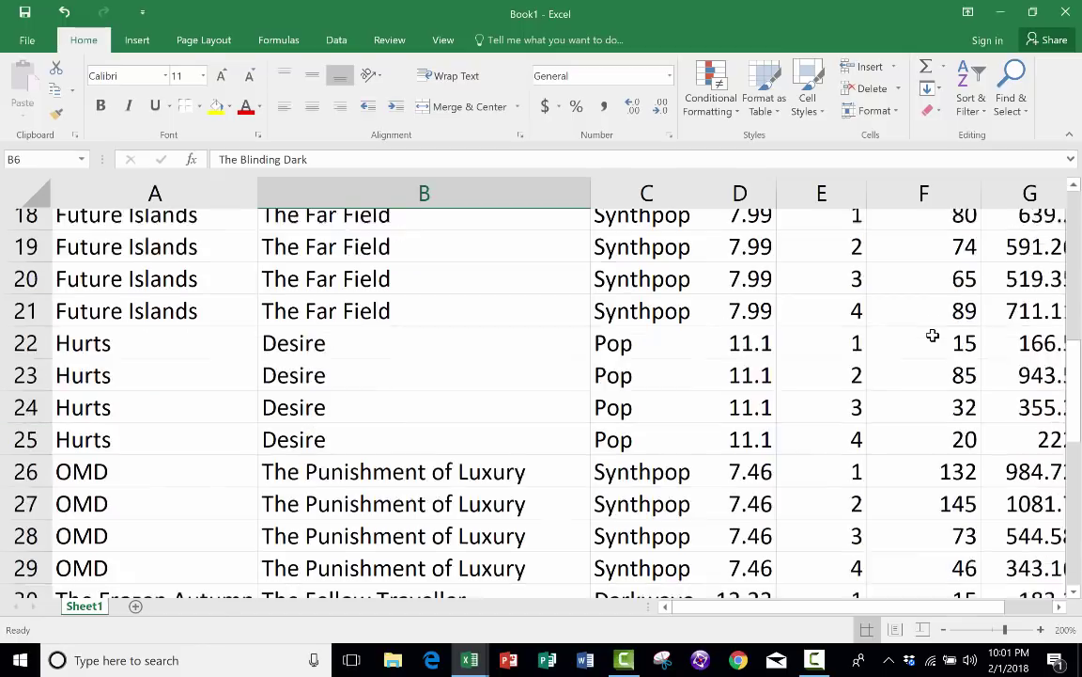
pyautogui.scroll(-3)
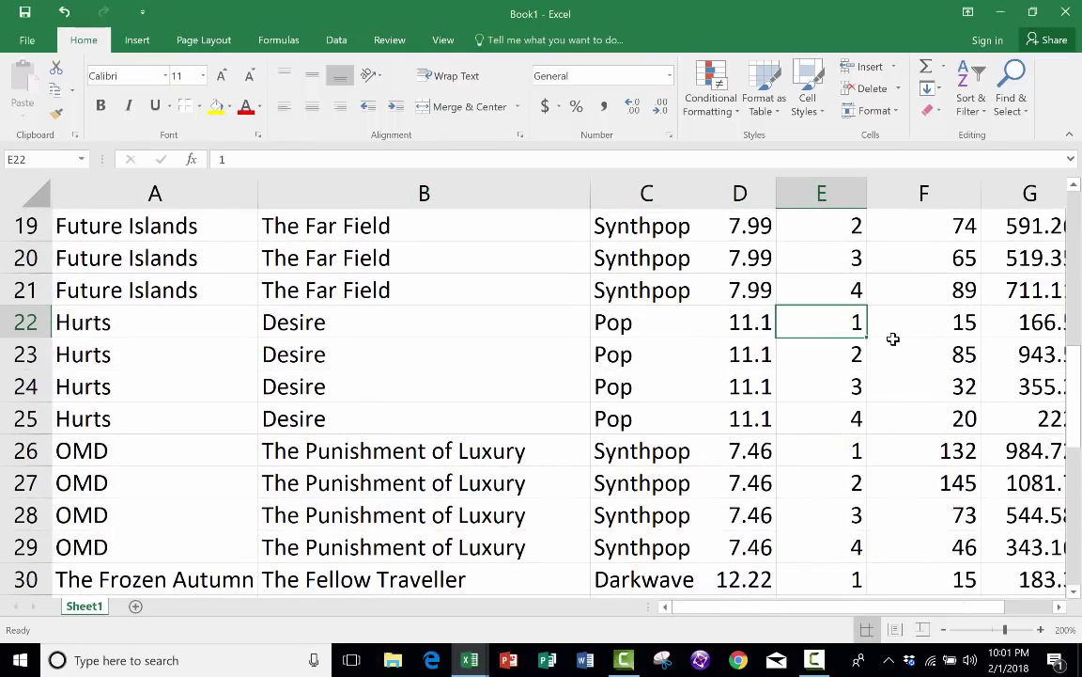
pyautogui.click(925, 417)
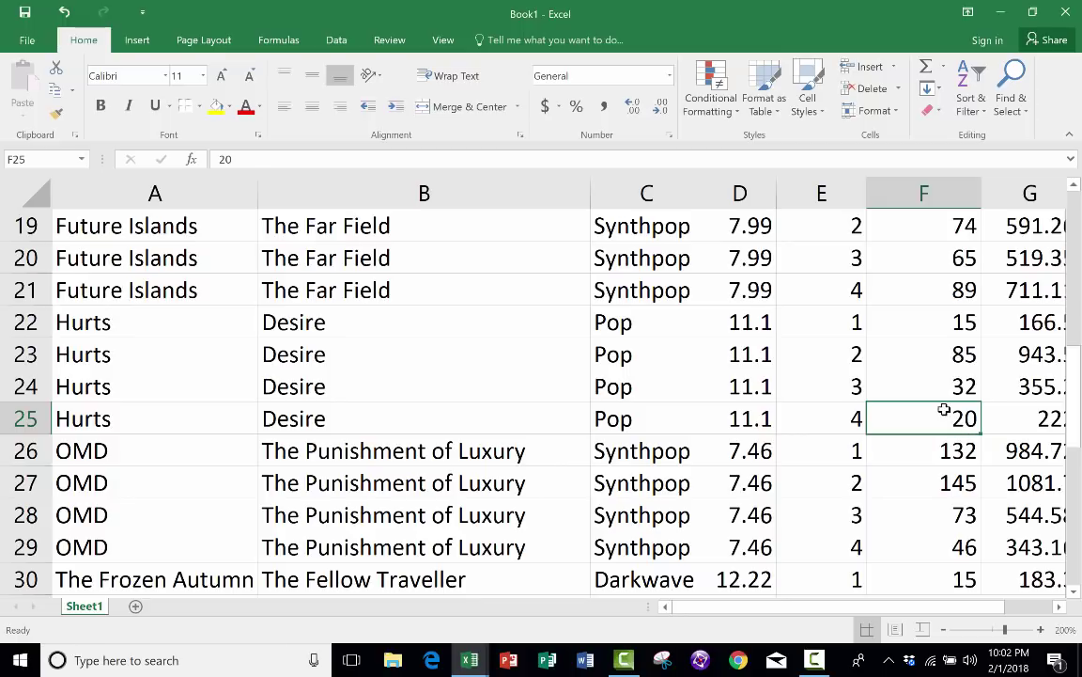
pyautogui.scroll(3)
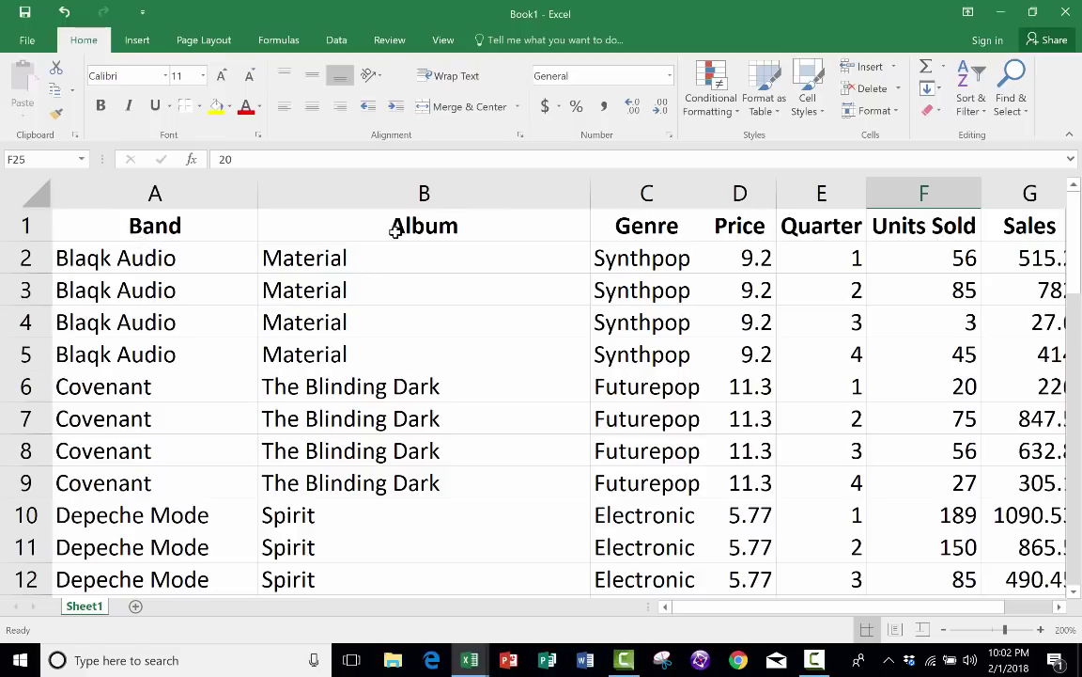
pyautogui.scroll(-3)
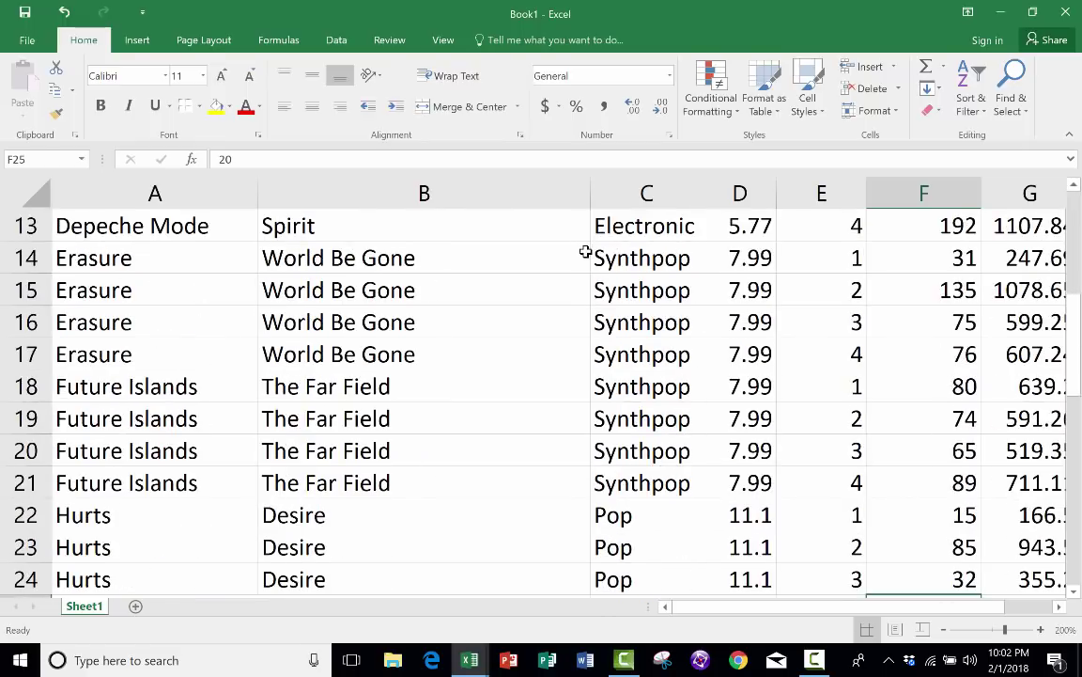
pyautogui.scroll(-3)
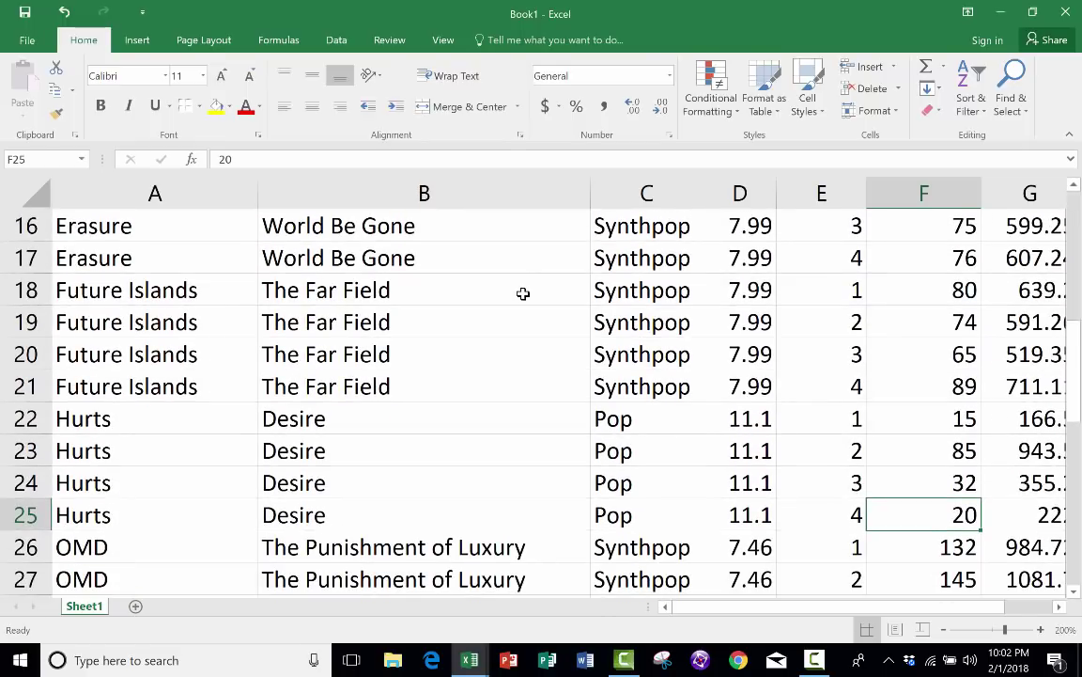
pyautogui.scroll(3)
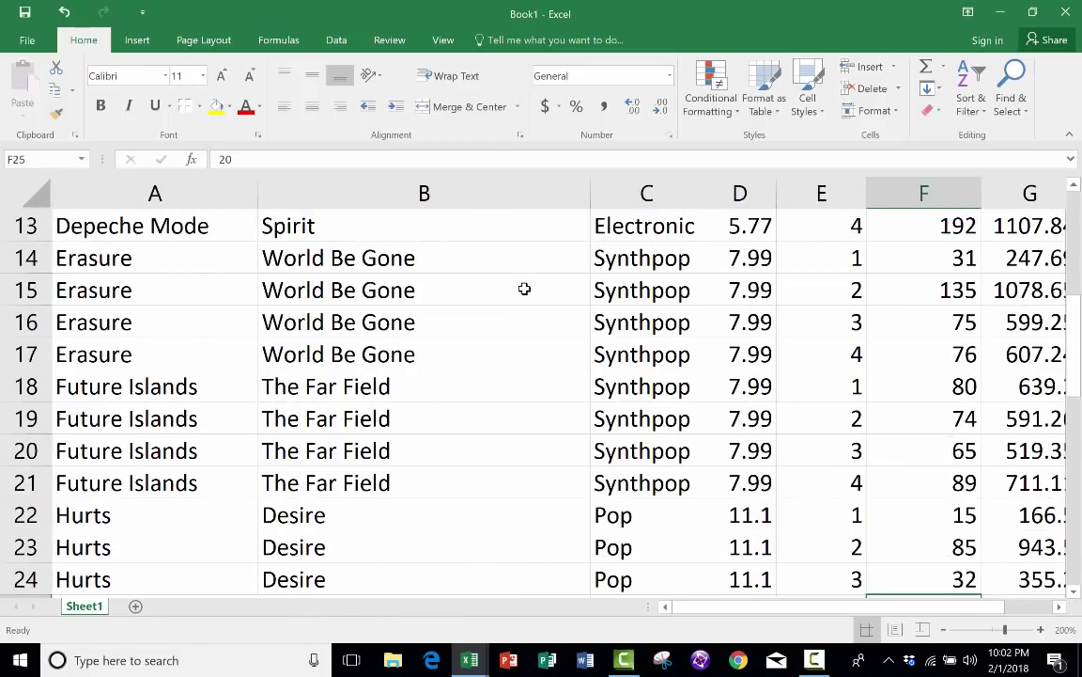
pyautogui.scroll(3)
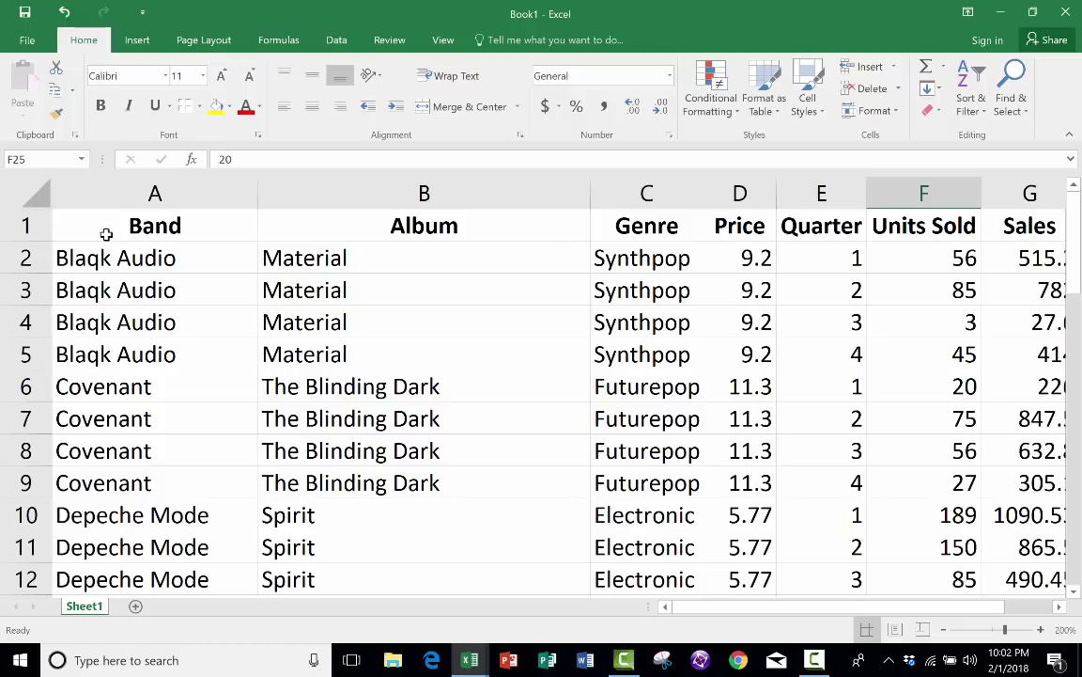
pyautogui.moveTo(93, 258)
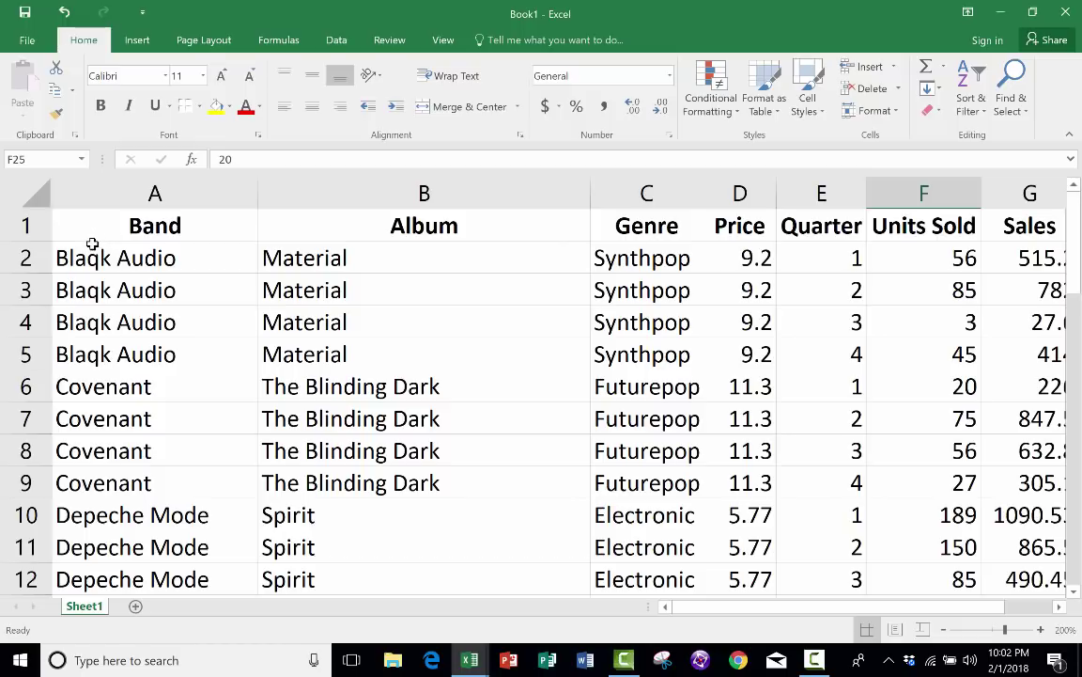
pyautogui.moveTo(34, 245)
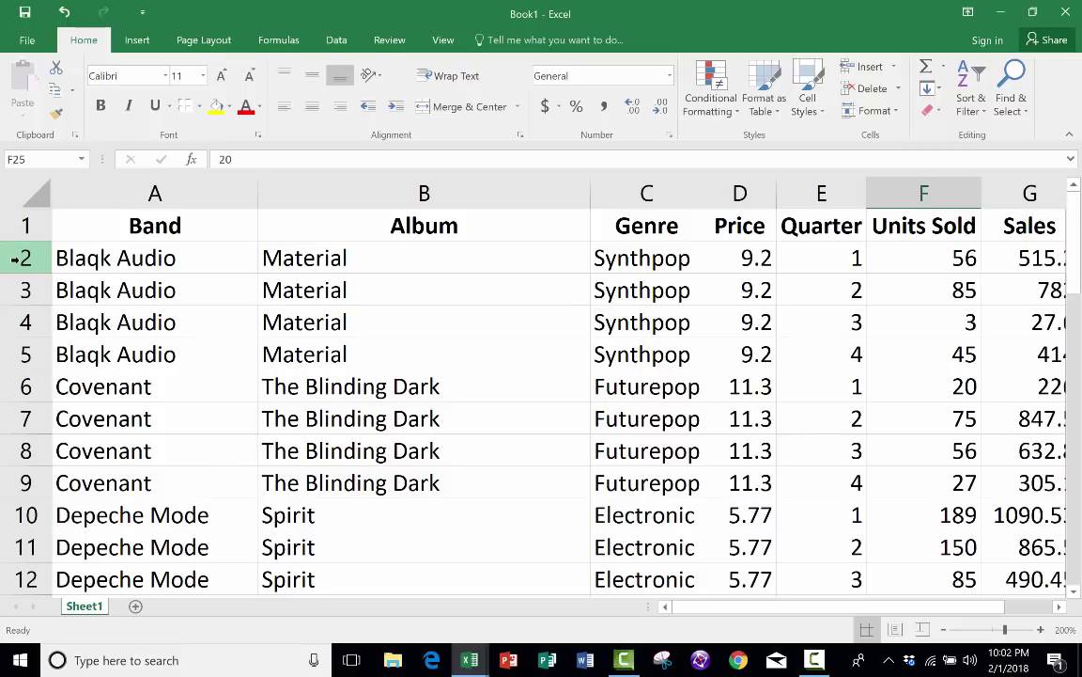
# Step: Select row 2 under the titles and bring up the Freeze Panes options on the View tab
pyautogui.click(154, 257)
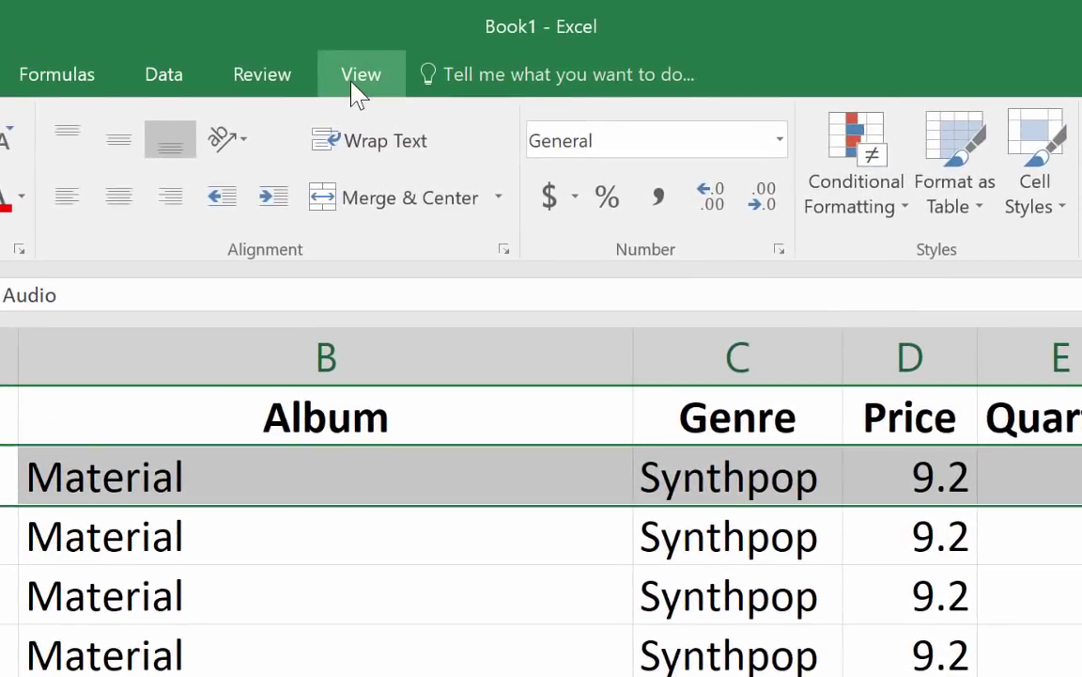
pyautogui.click(361, 75)
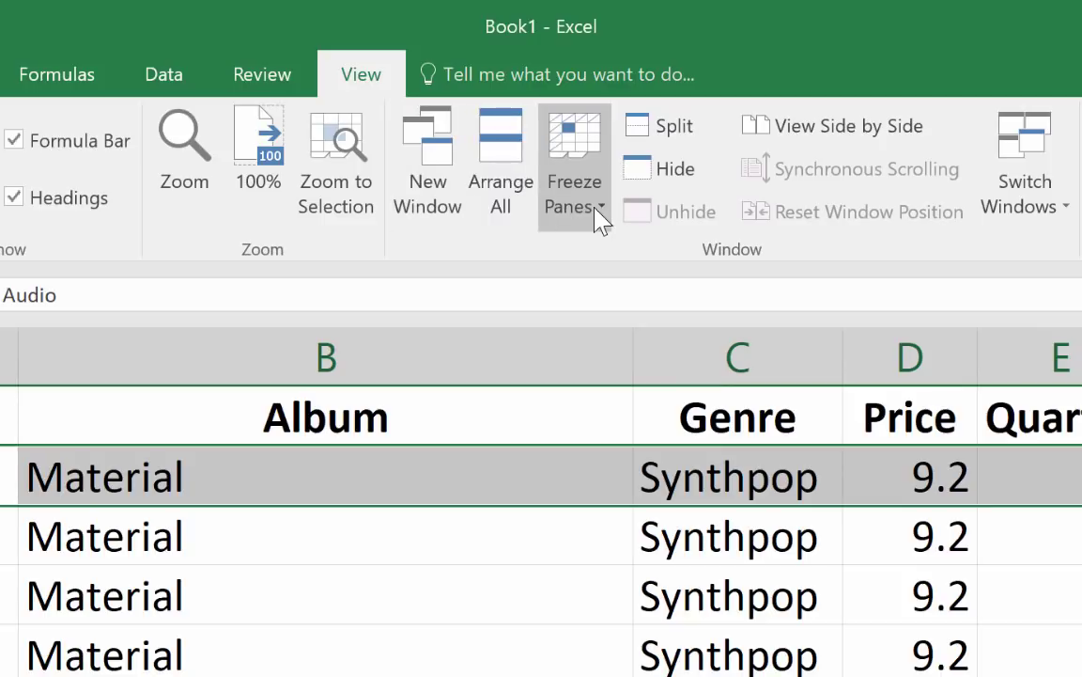
pyautogui.click(575, 169)
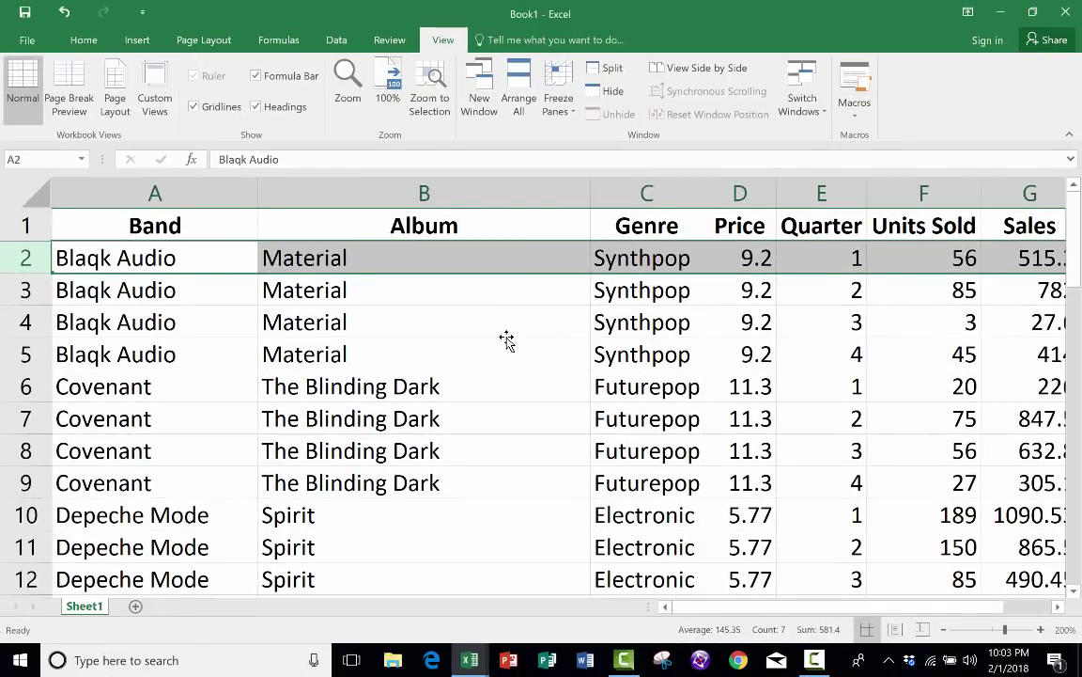
pyautogui.scroll(-3)
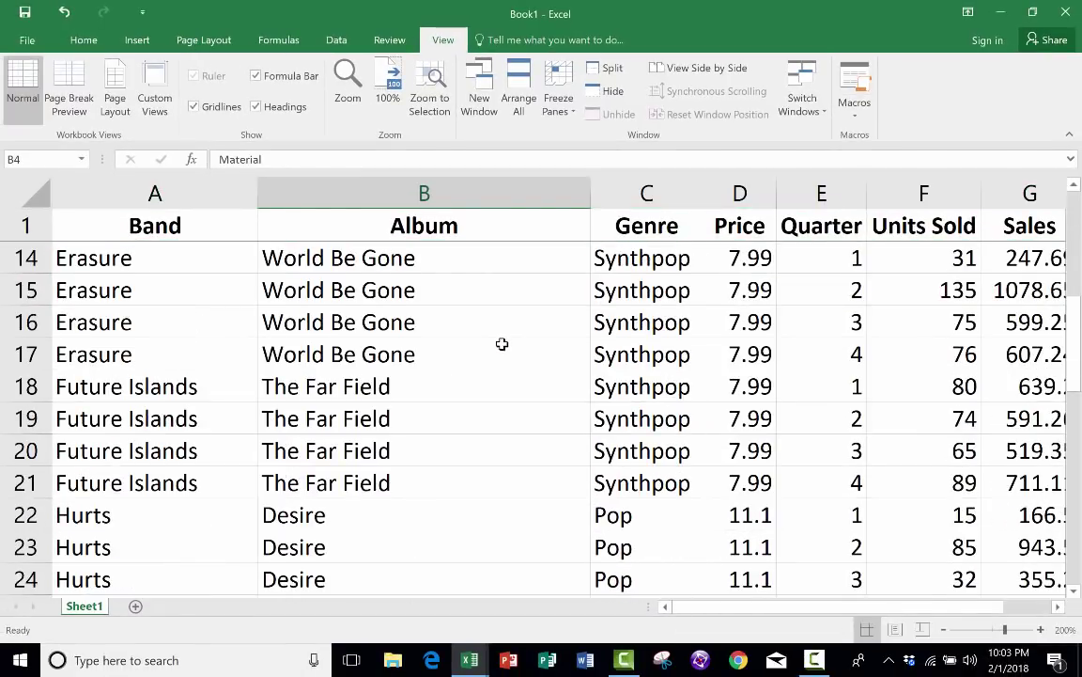
pyautogui.scroll(-3)
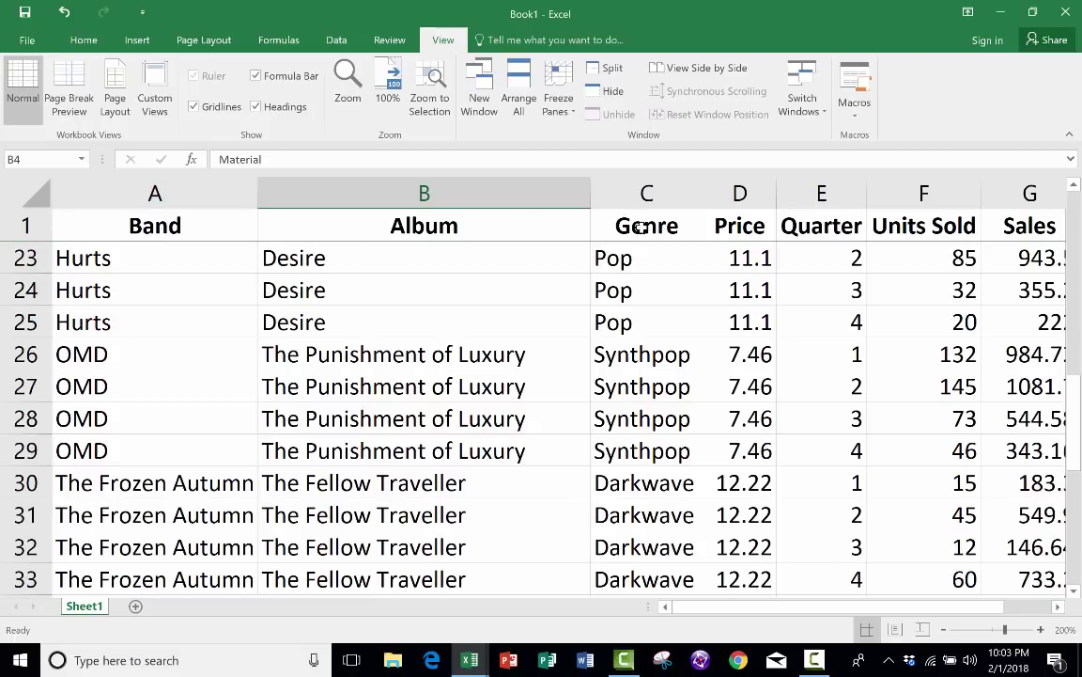
pyautogui.scroll(-3)
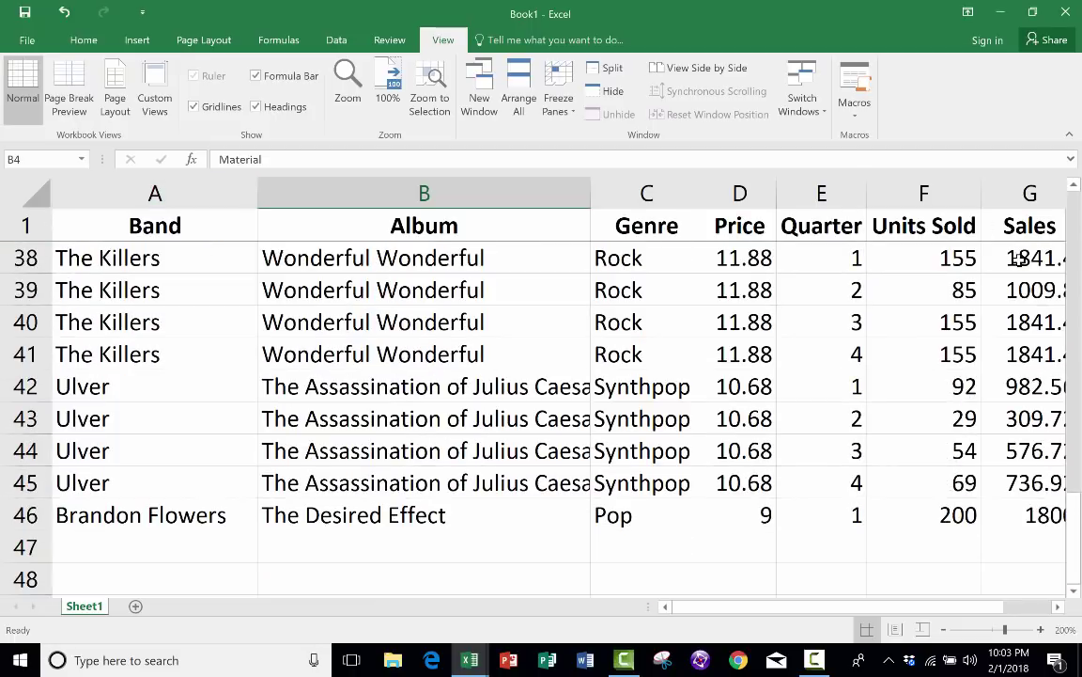
pyautogui.scroll(3)
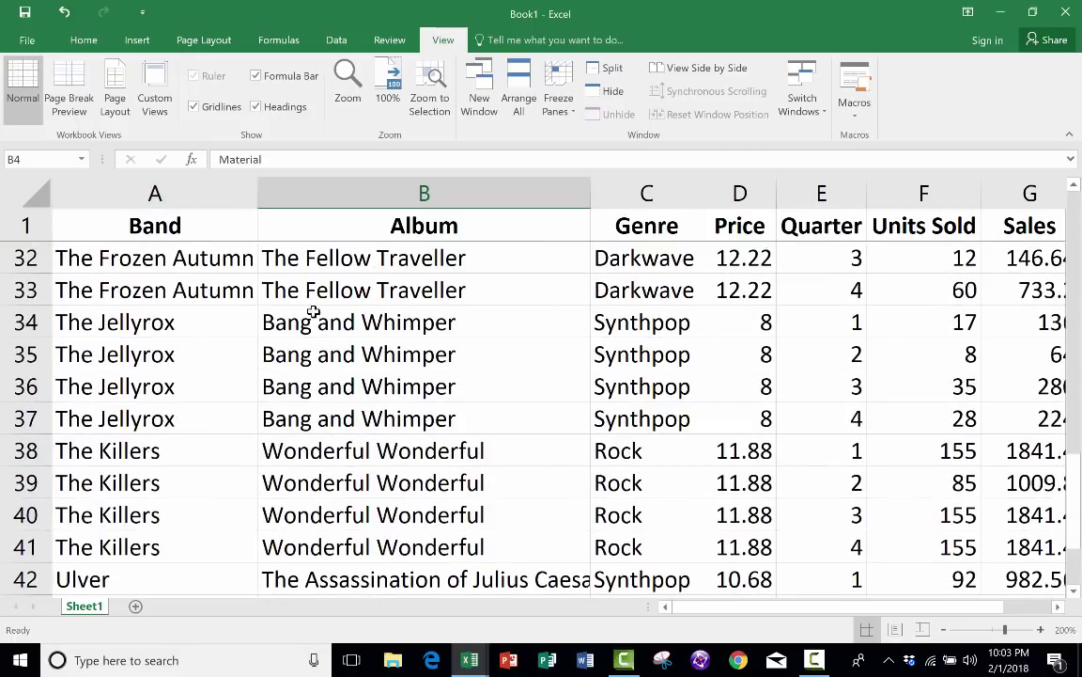
pyautogui.scroll(3)
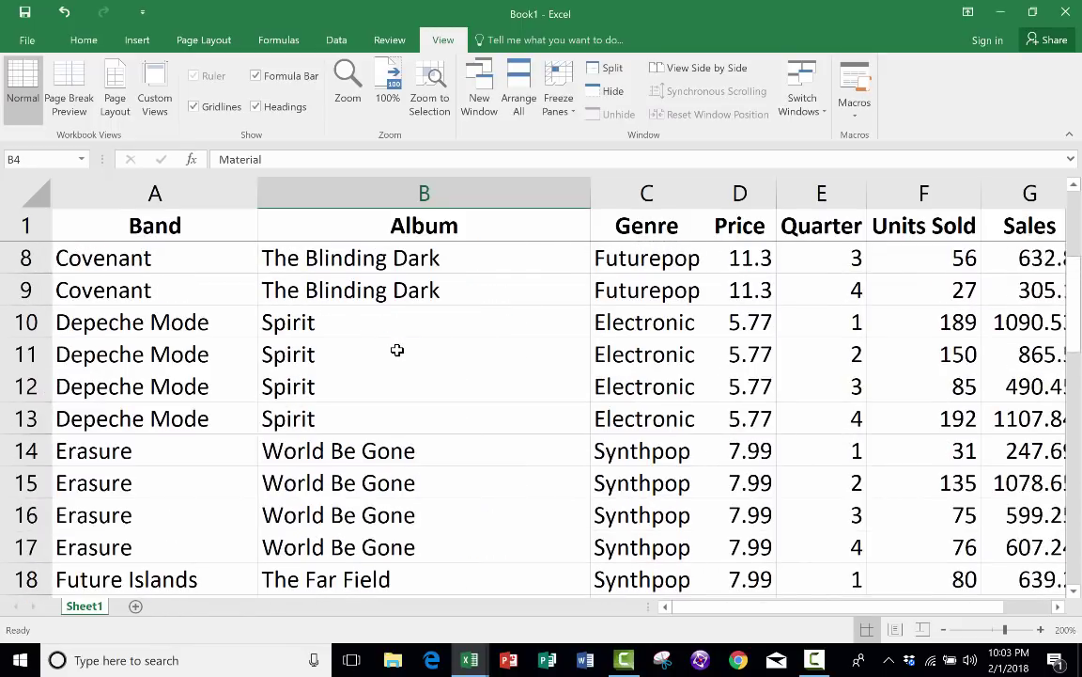
pyautogui.scroll(3)
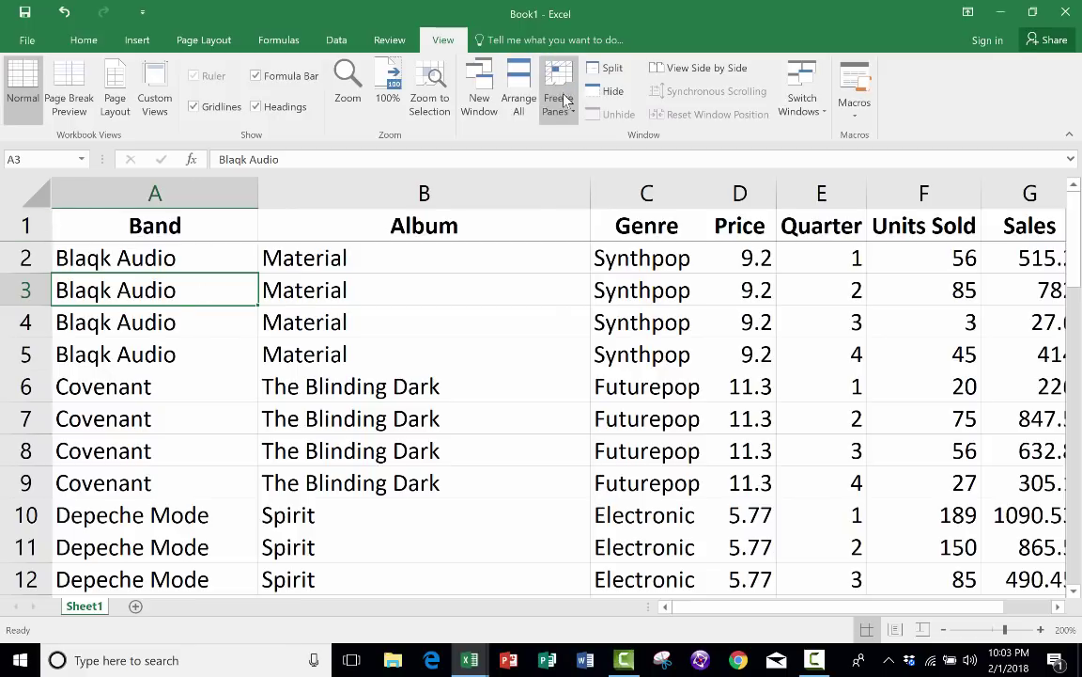
pyautogui.scroll(-3)
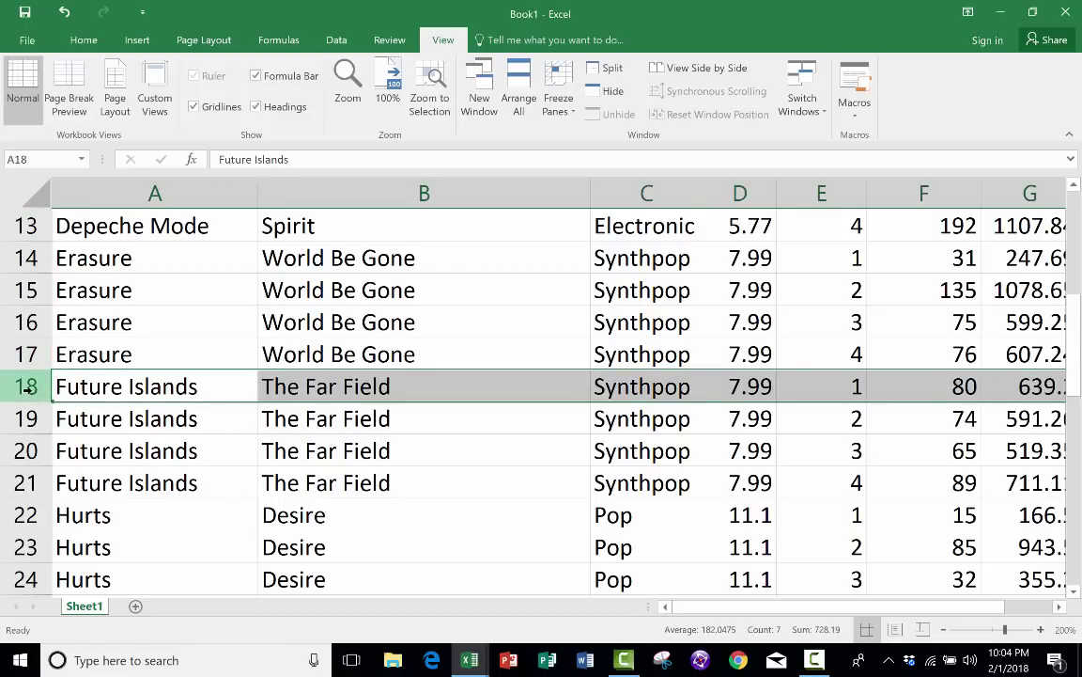
pyautogui.click(556, 85)
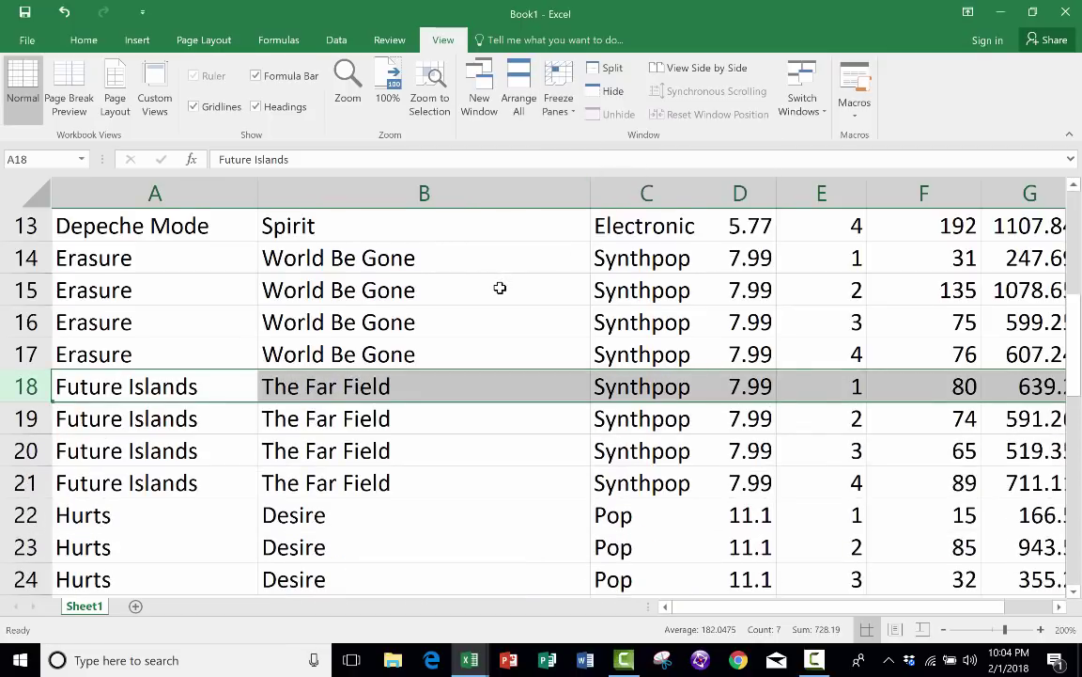
pyautogui.scroll(3)
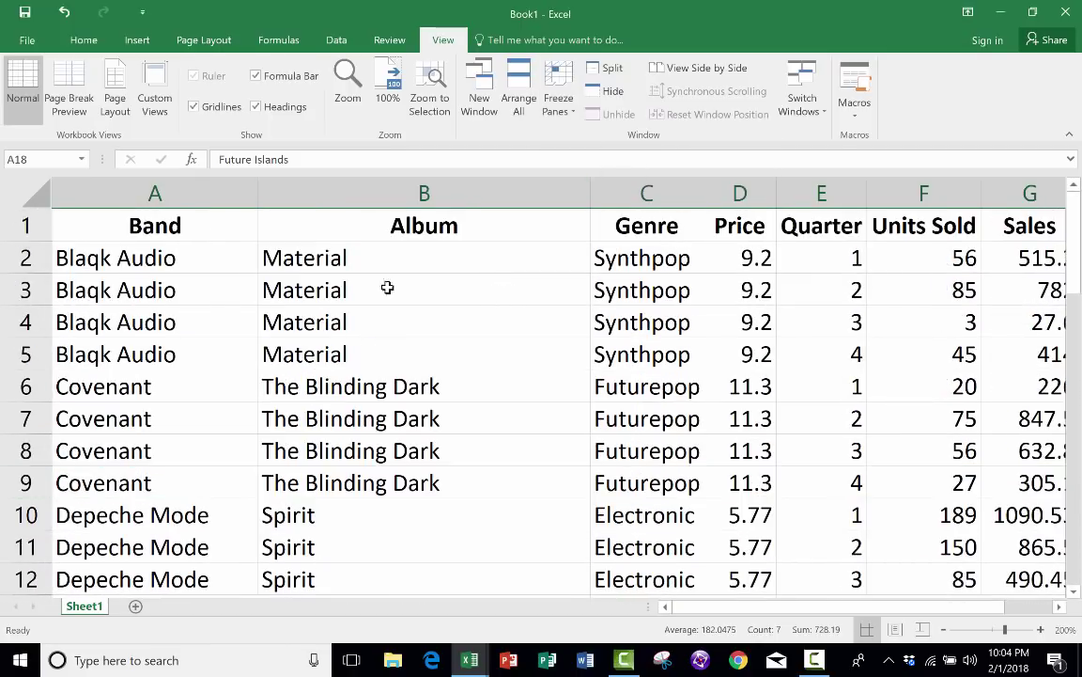
pyautogui.moveTo(492, 383)
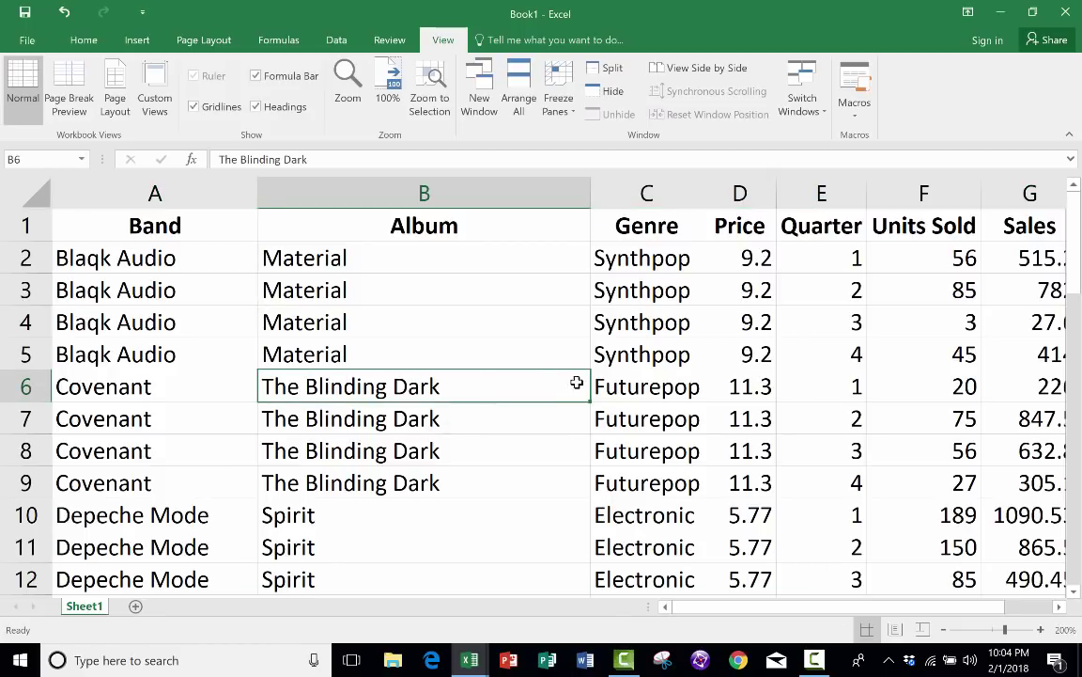
pyautogui.moveTo(466, 428)
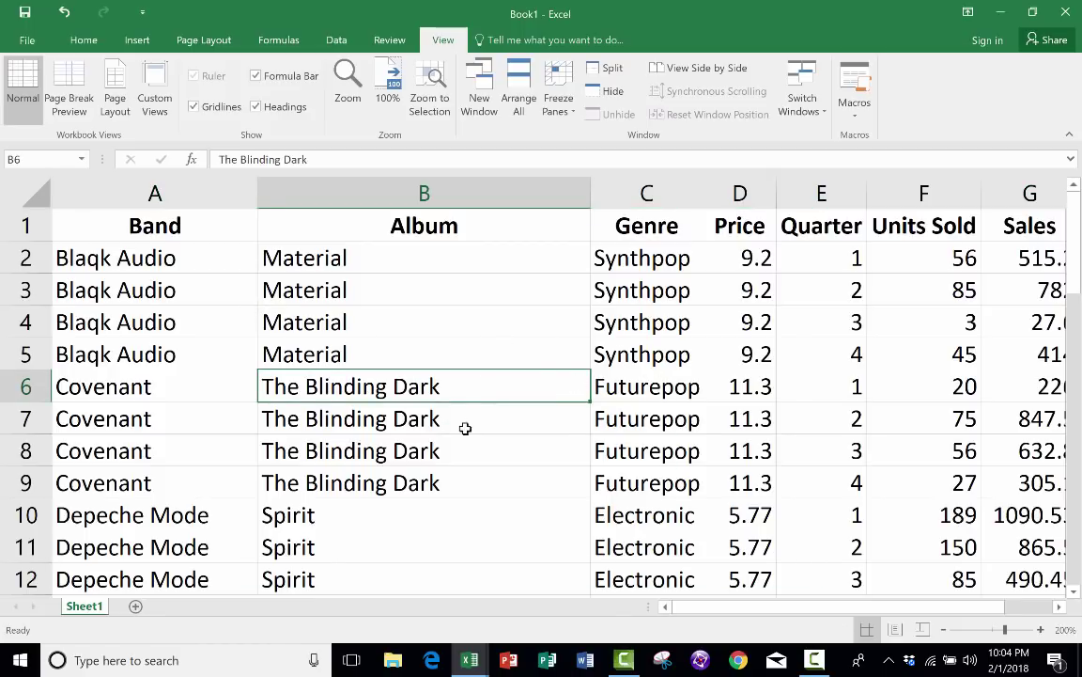
pyautogui.moveTo(410, 352)
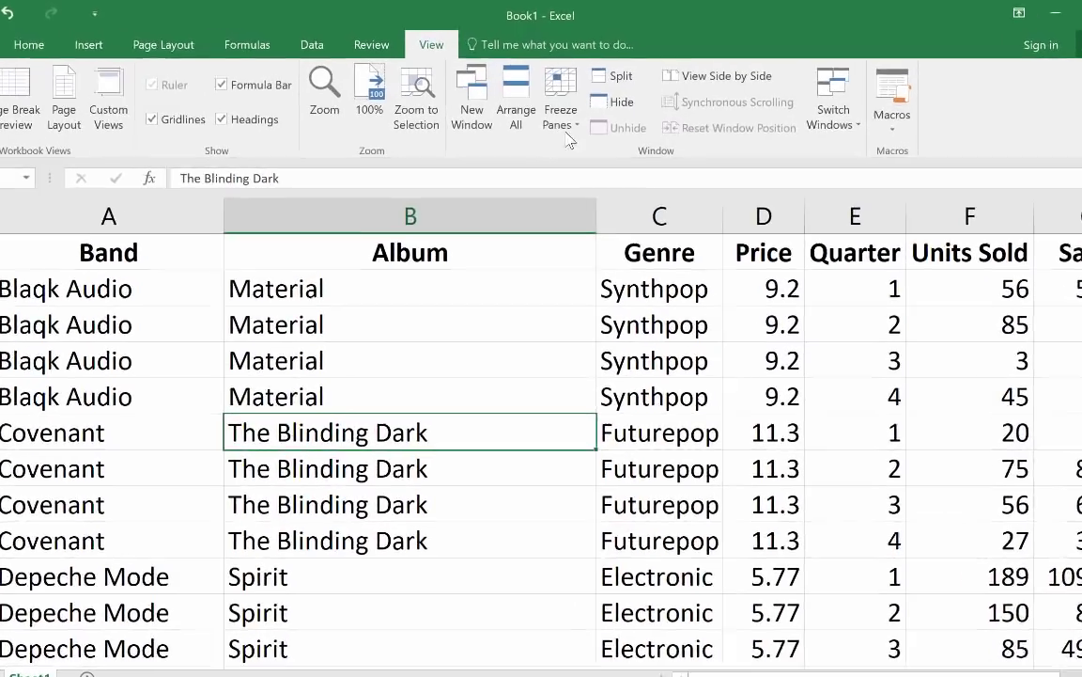
pyautogui.click(560, 98)
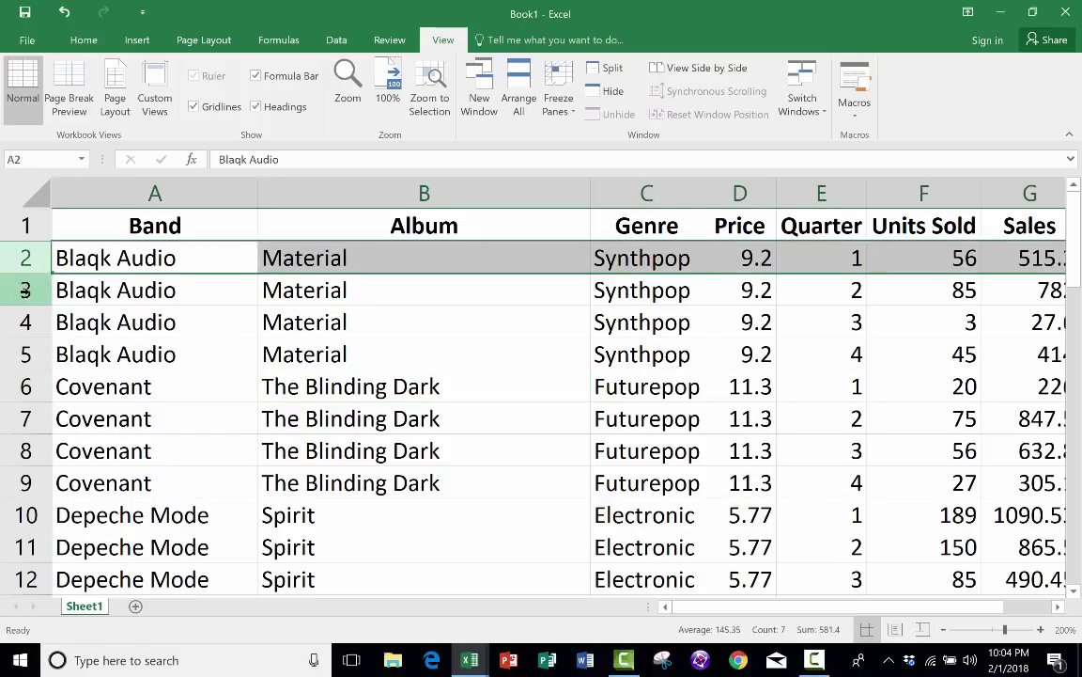
pyautogui.click(424, 353)
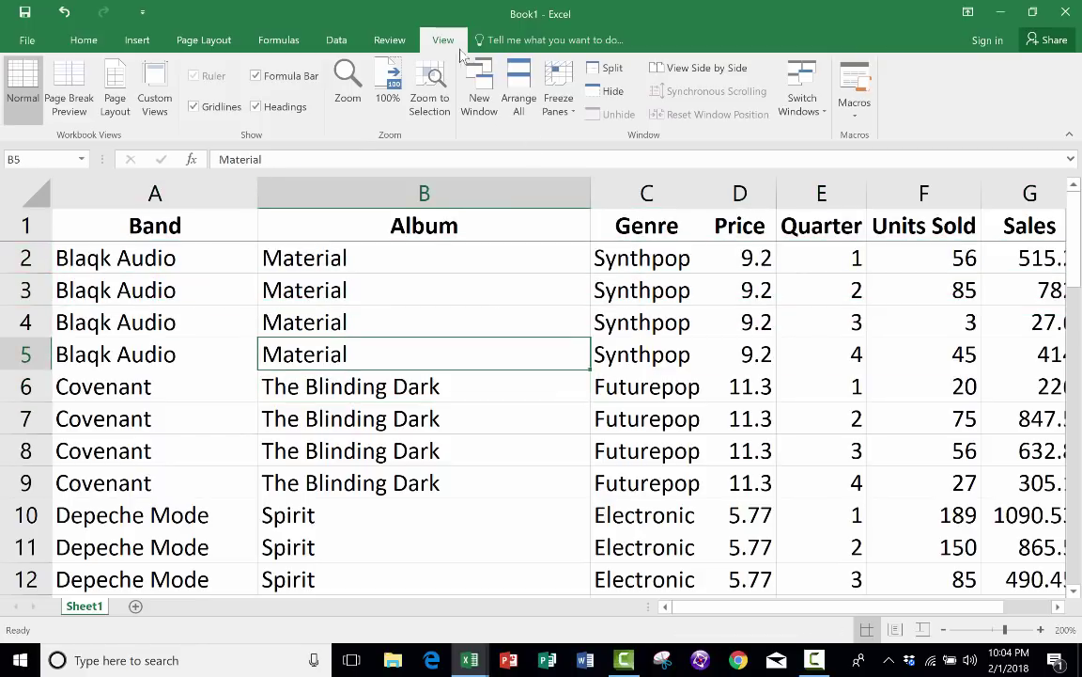
pyautogui.click(558, 84)
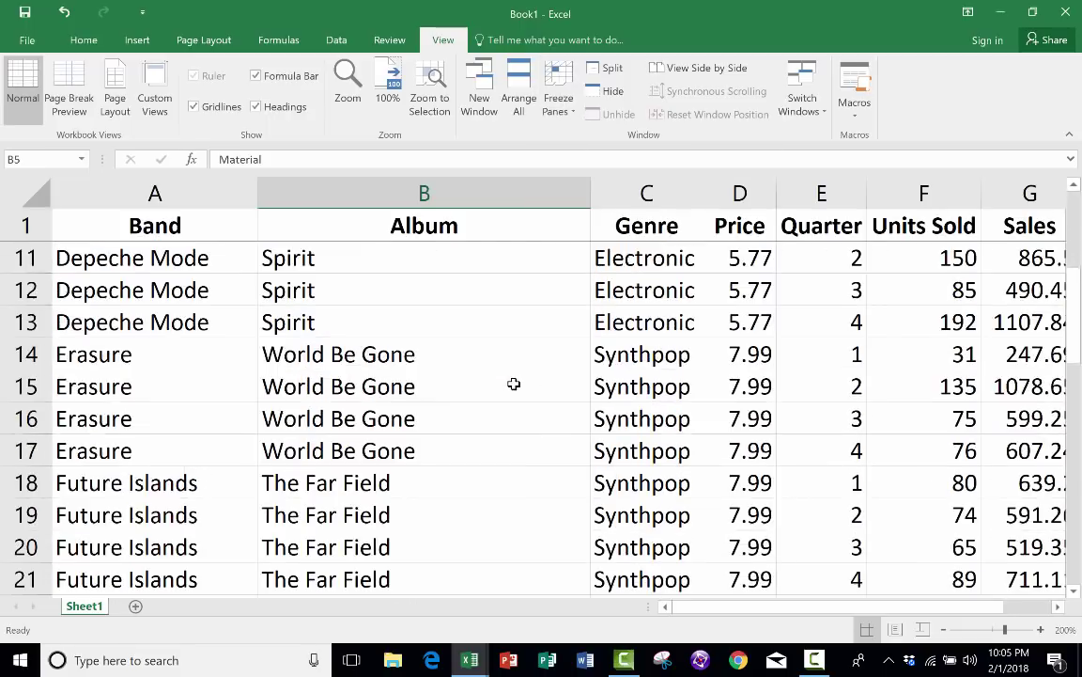
# Step: Unfreeze the header row via Freeze Panes and scroll to confirm the titles move again
pyautogui.scroll(-3)
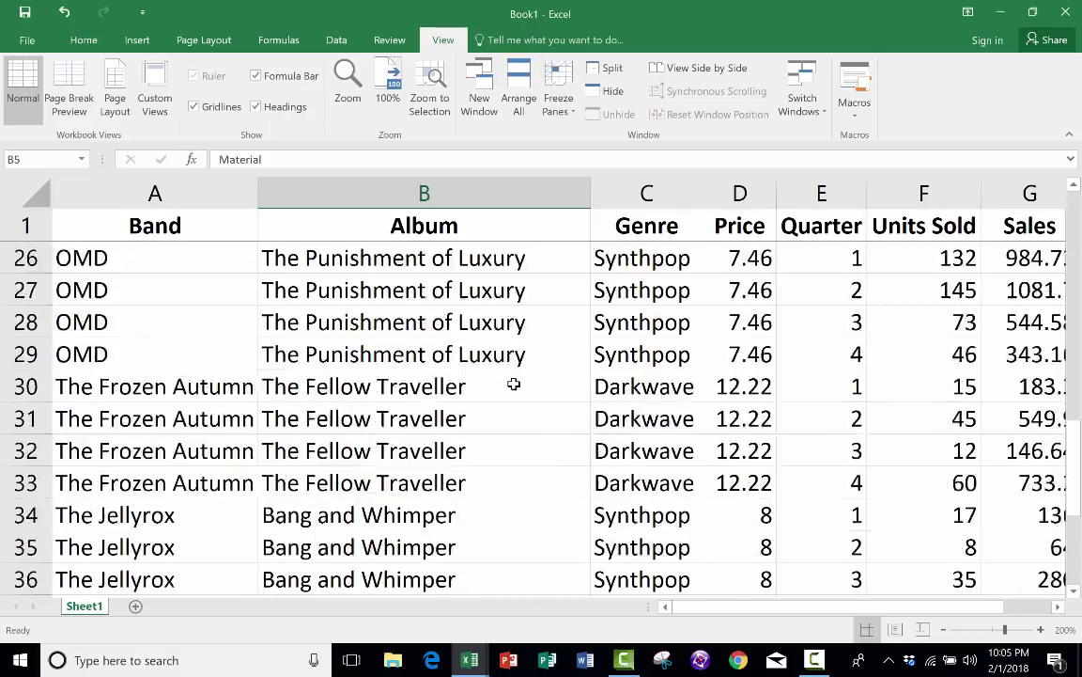
pyautogui.scroll(3)
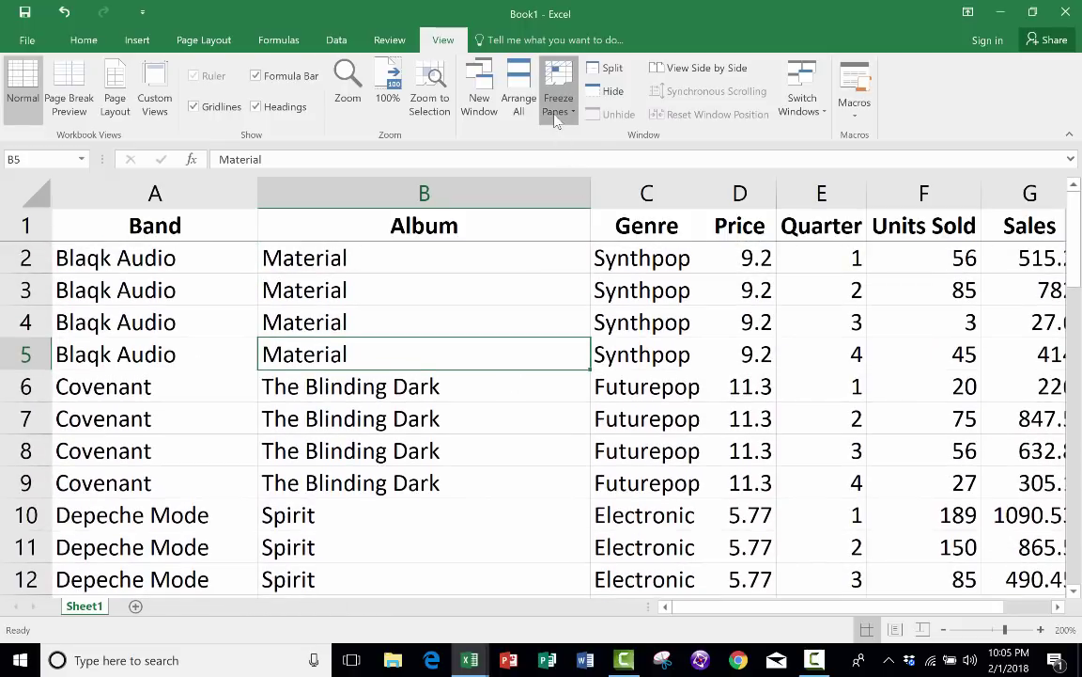
pyautogui.click(558, 90)
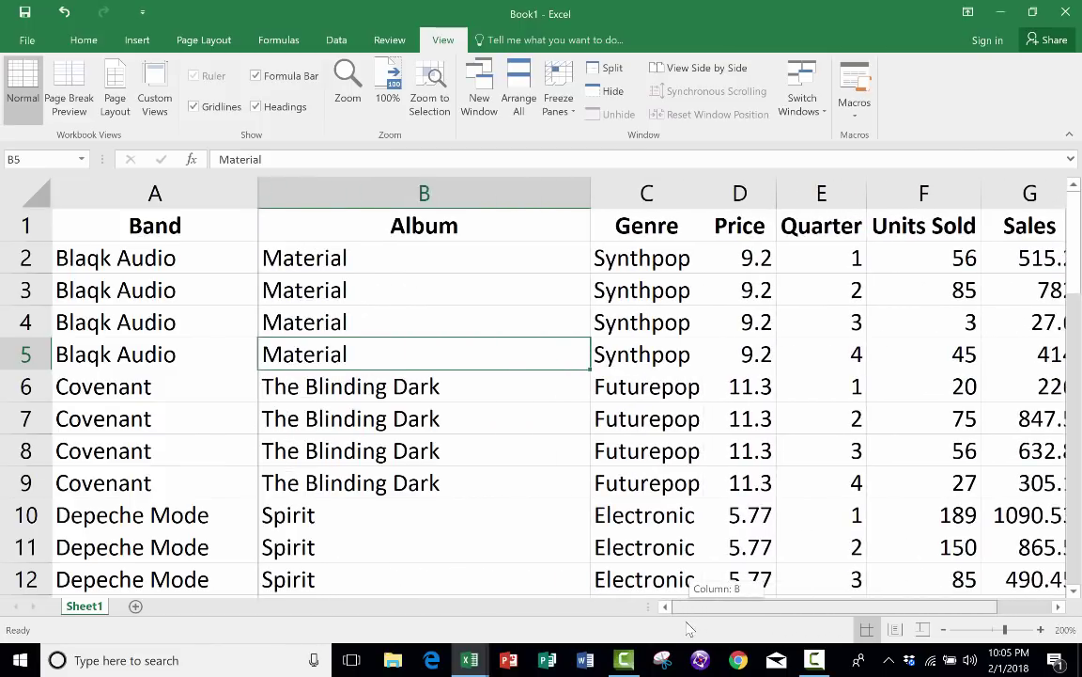
pyautogui.moveTo(558, 85)
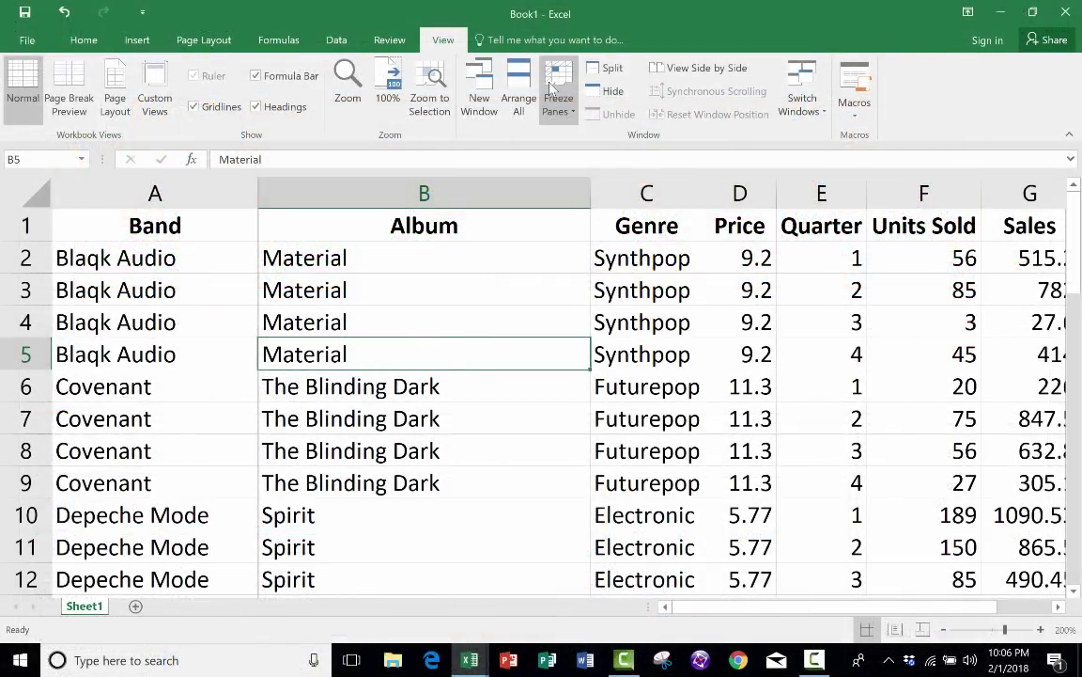
pyautogui.moveTo(263, 285)
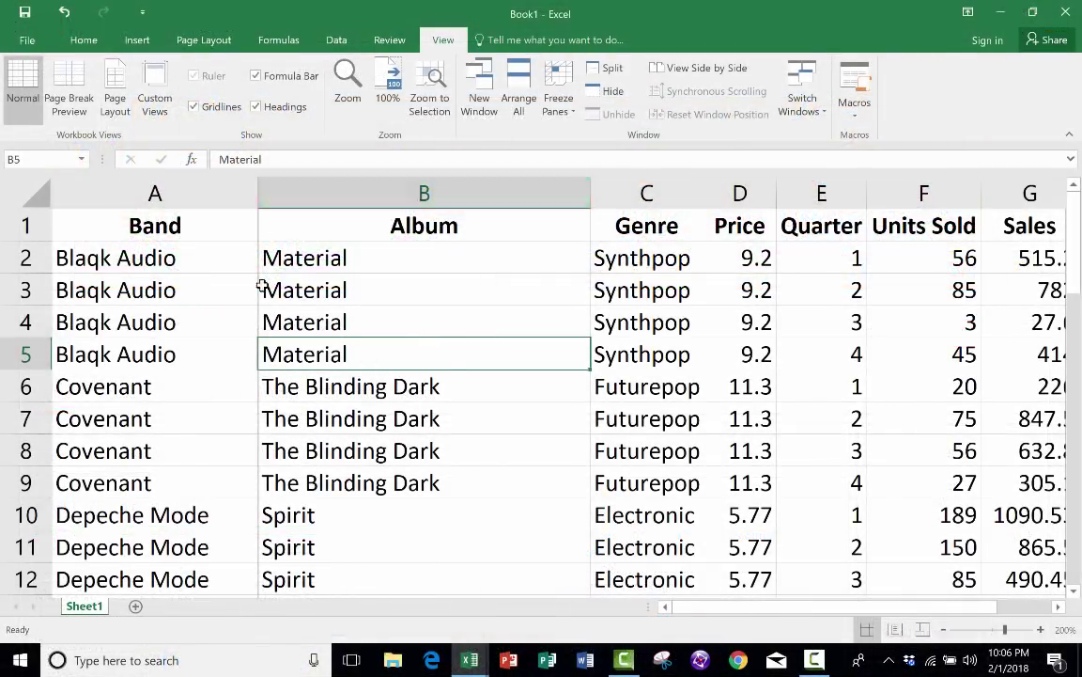
pyautogui.scroll(-3)
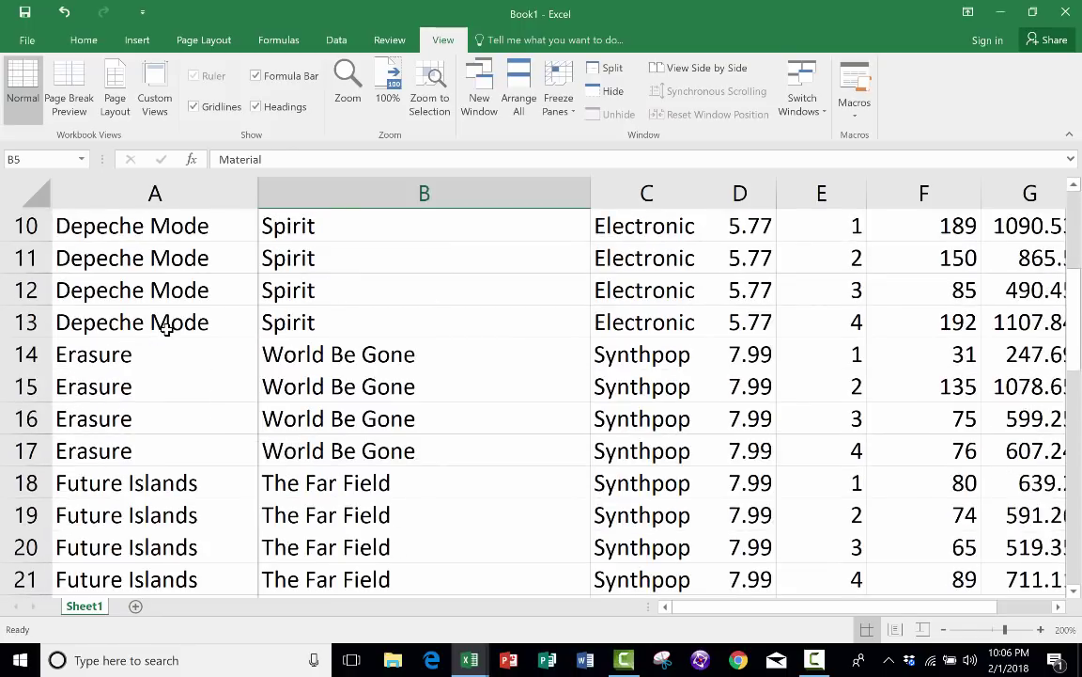